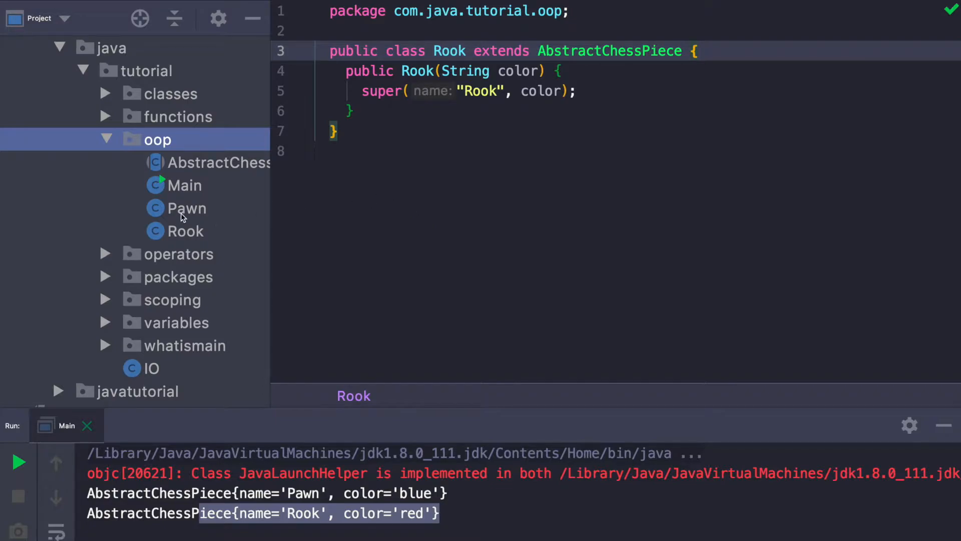
{"action": "mouse_move", "coordinate": [248, 210]}
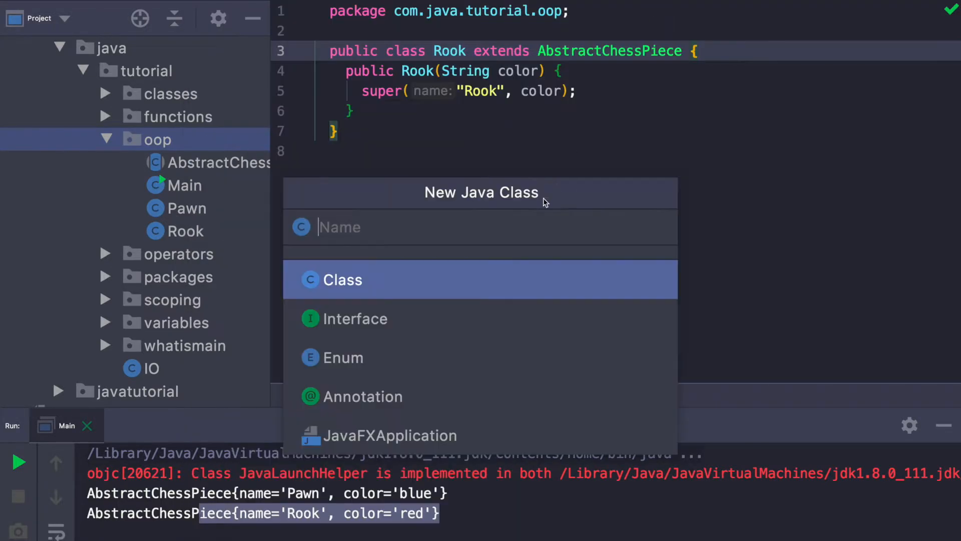
Create class Bishop extending AbstractChessPiece with a color-only constructor passing "Bishop" to super.
{"action": "type", "text": "Bishop extends Ab{"}
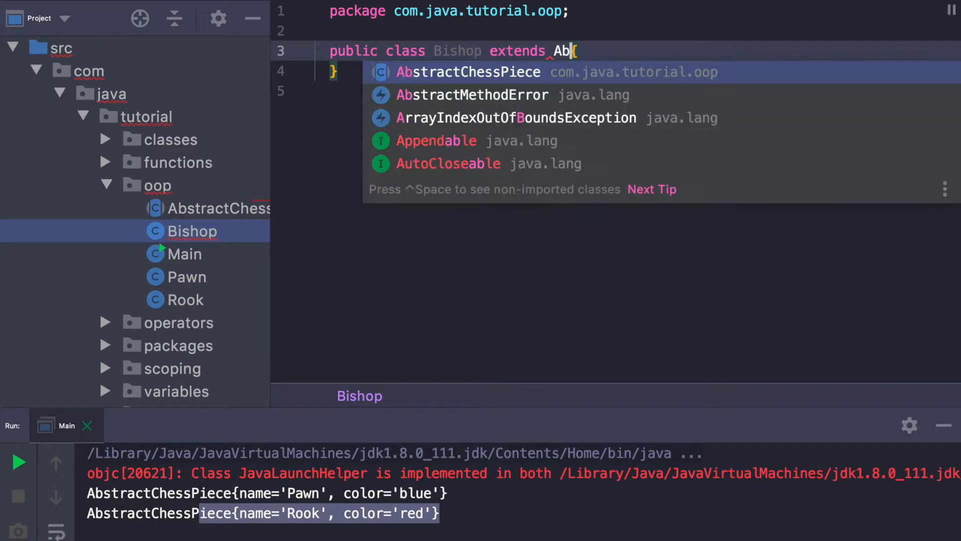
{"action": "left_click", "coordinate": [467, 72]}
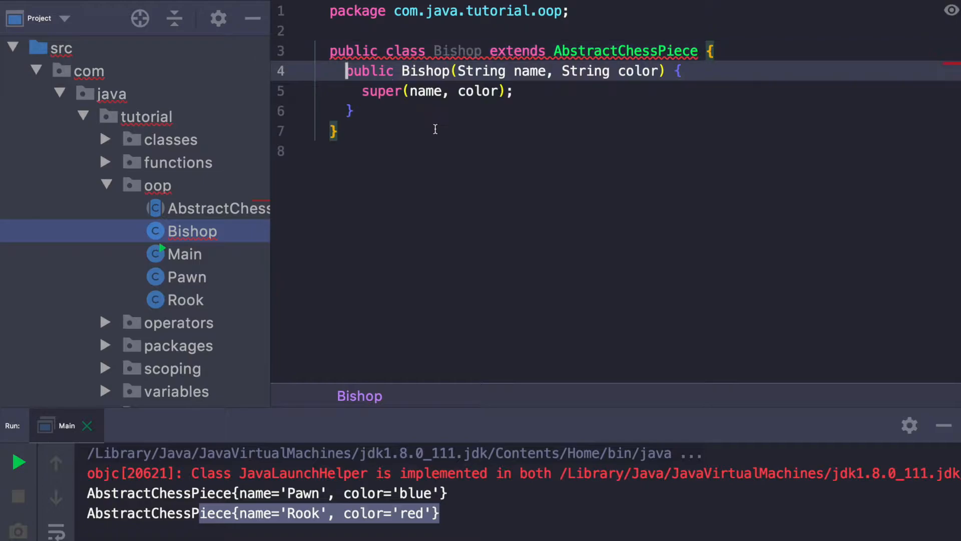
{"action": "key", "text": "Backspace"}
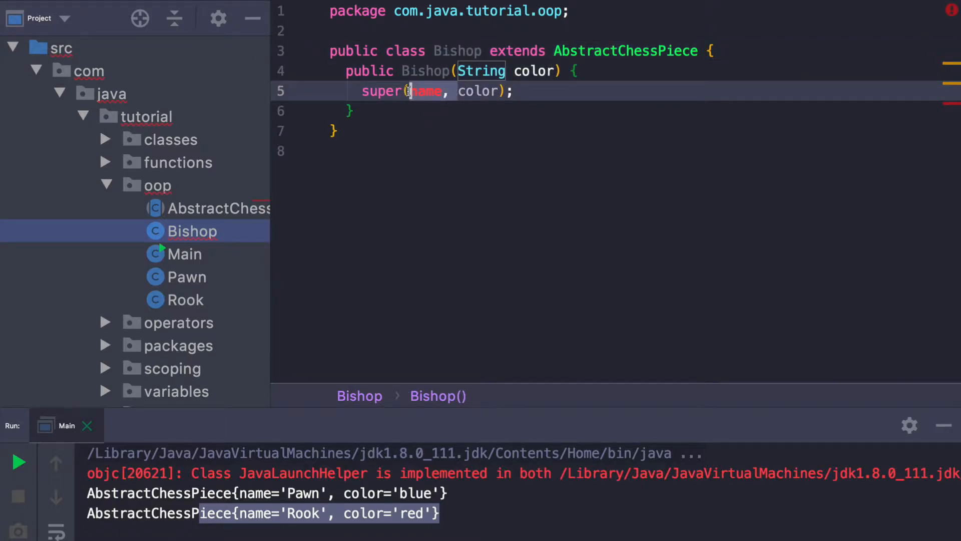
{"action": "type", "text": "\"Bish"}
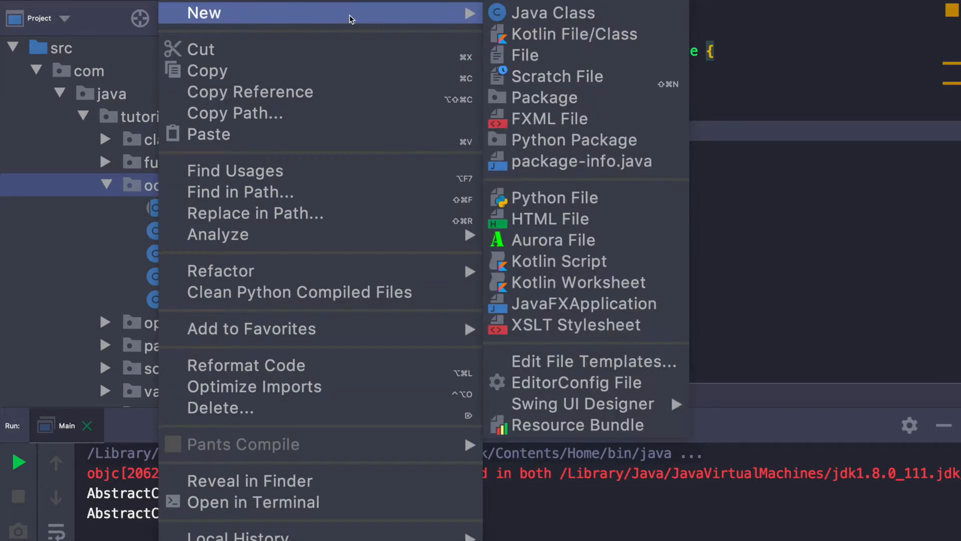
Create a new interface named MoveStrategyIface in the oop package.
{"action": "left_click", "coordinate": [552, 12]}
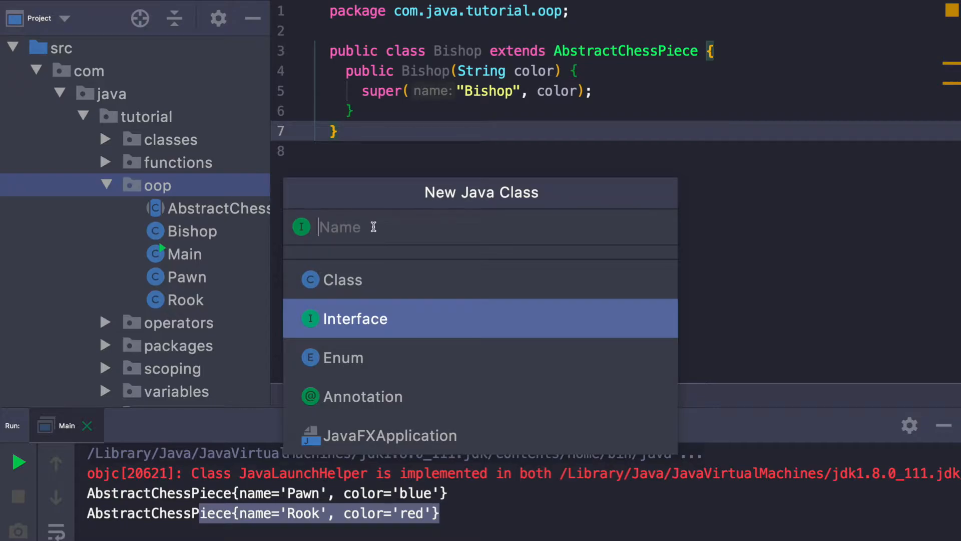
{"action": "type", "text": "MoveStra"}
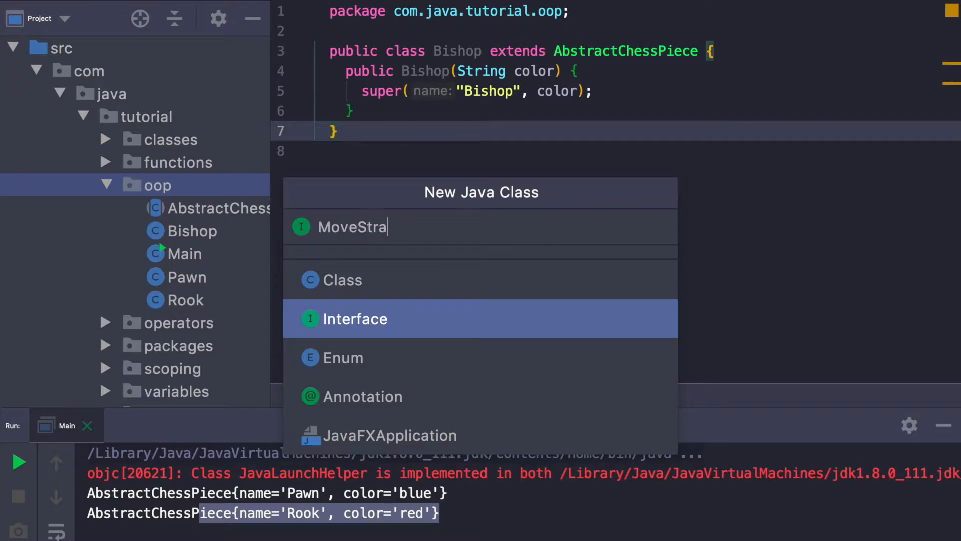
{"action": "type", "text": "tegyOI"}
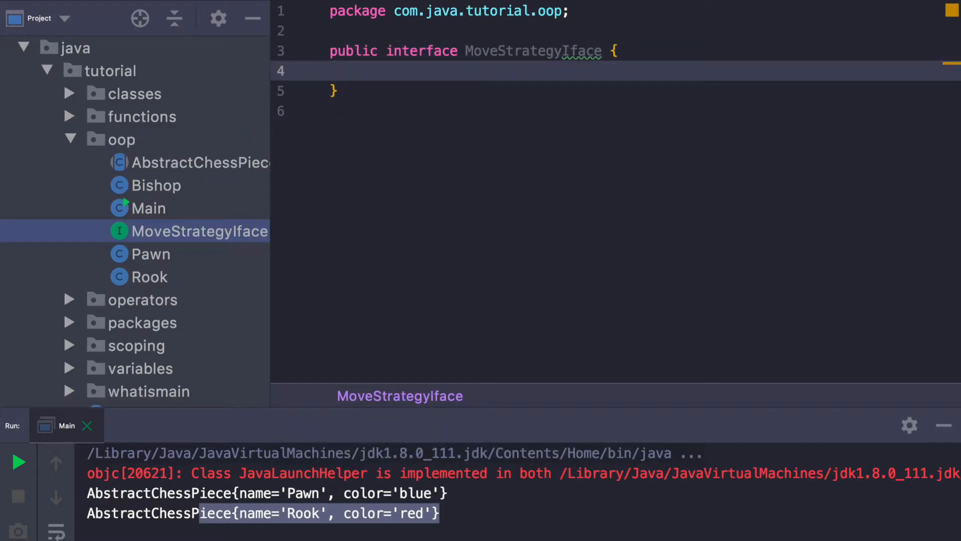
Declare List<String> getValidMoves(); and import java.util.List.
{"action": "type", "text": "List<S>"}
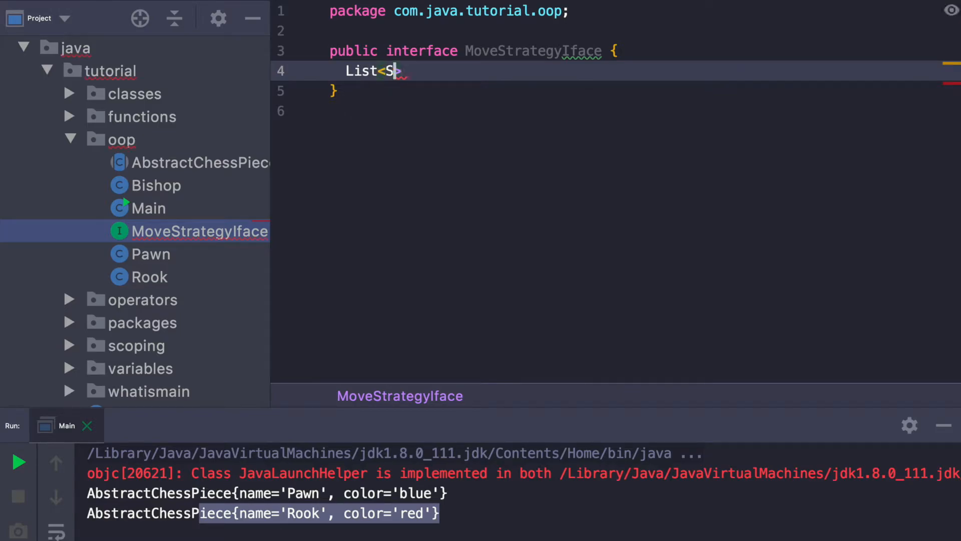
{"action": "type", "text": "tring>"}
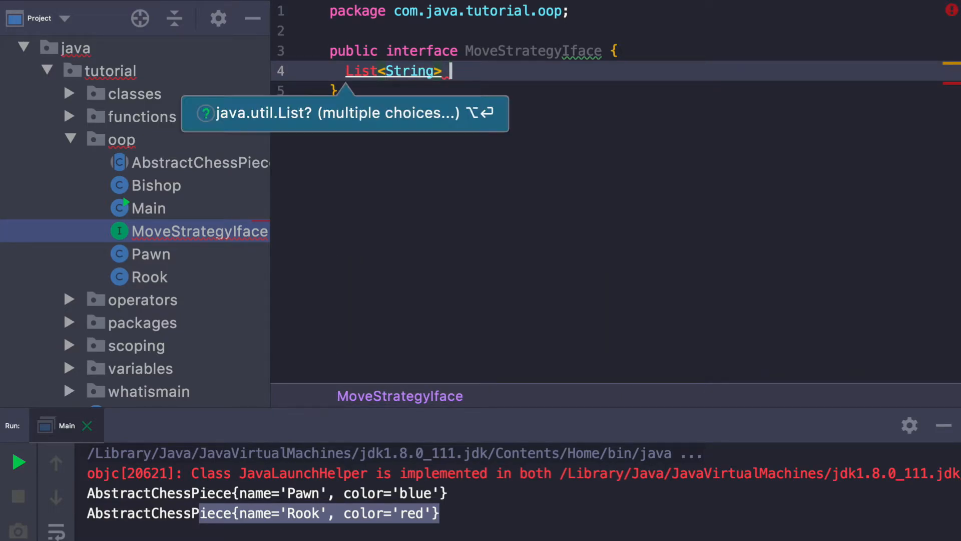
{"action": "type", "text": "getFalidMoves"}
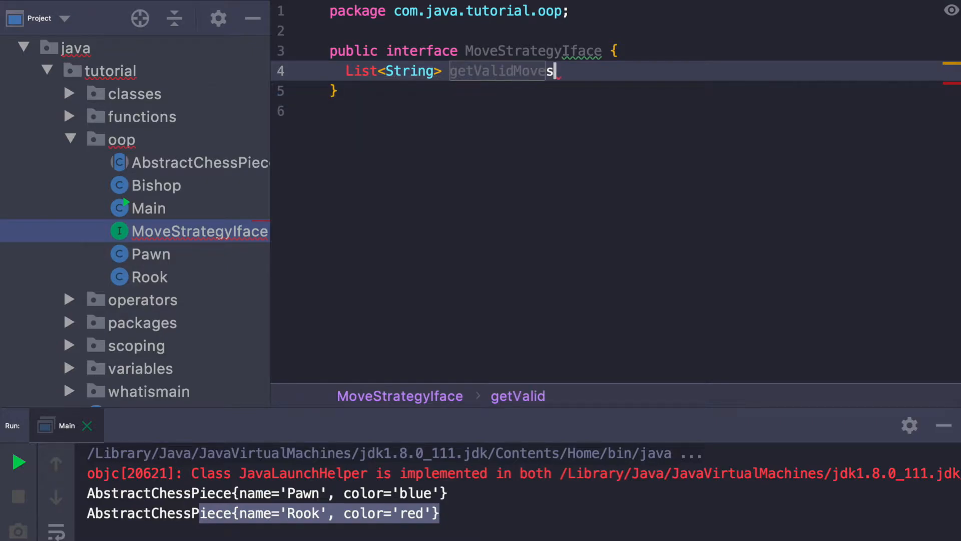
{"action": "type", "text": "();"}
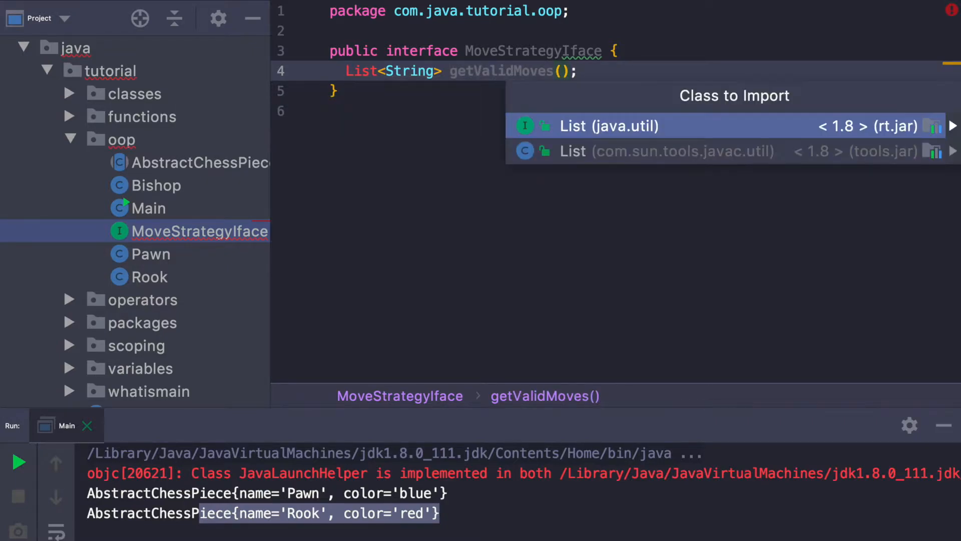
{"action": "left_click", "coordinate": [608, 126]}
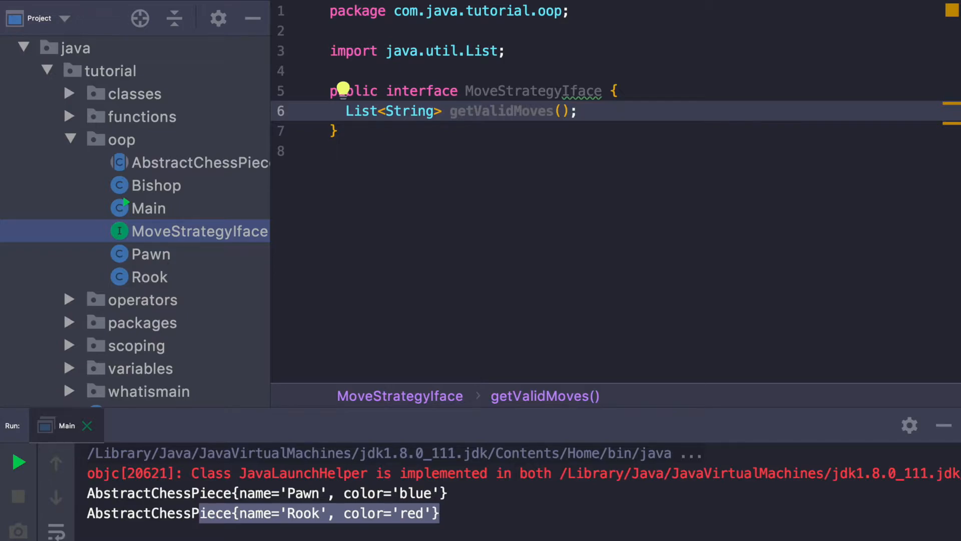
{"action": "mouse_move", "coordinate": [472, 111]}
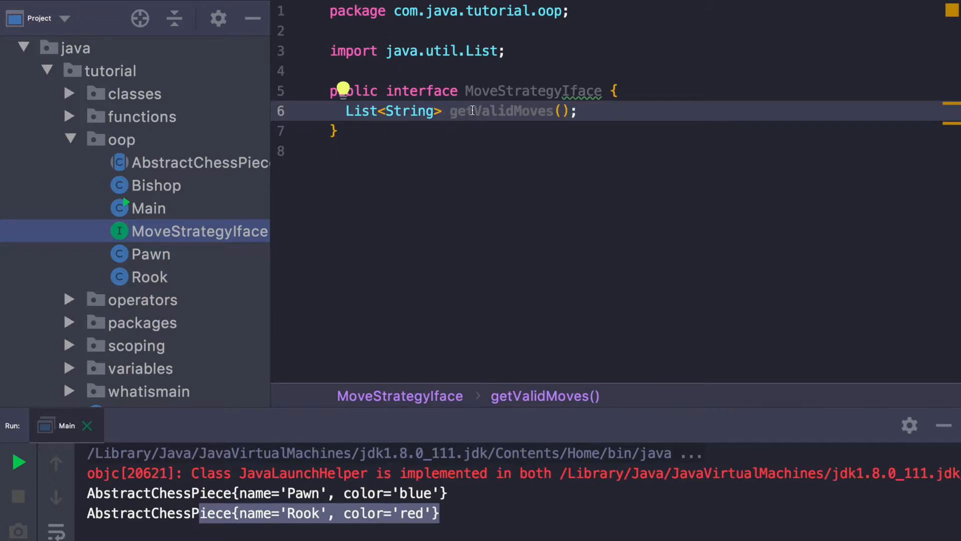
{"action": "double_click", "coordinate": [502, 111]}
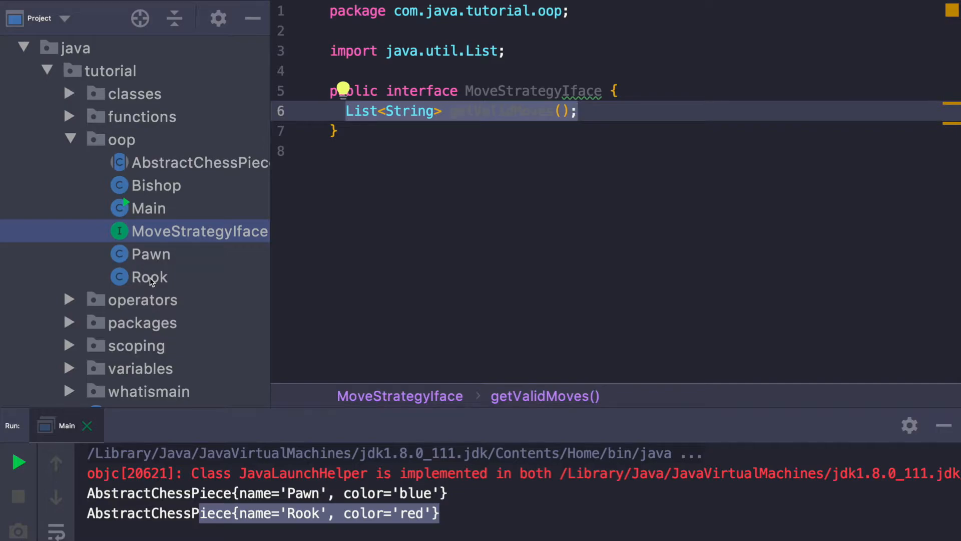
Make Rook implement MoveStrategyIface with getValidMoves returning new ArrayList<>(), importing ArrayList.
{"action": "left_click", "coordinate": [149, 276]}
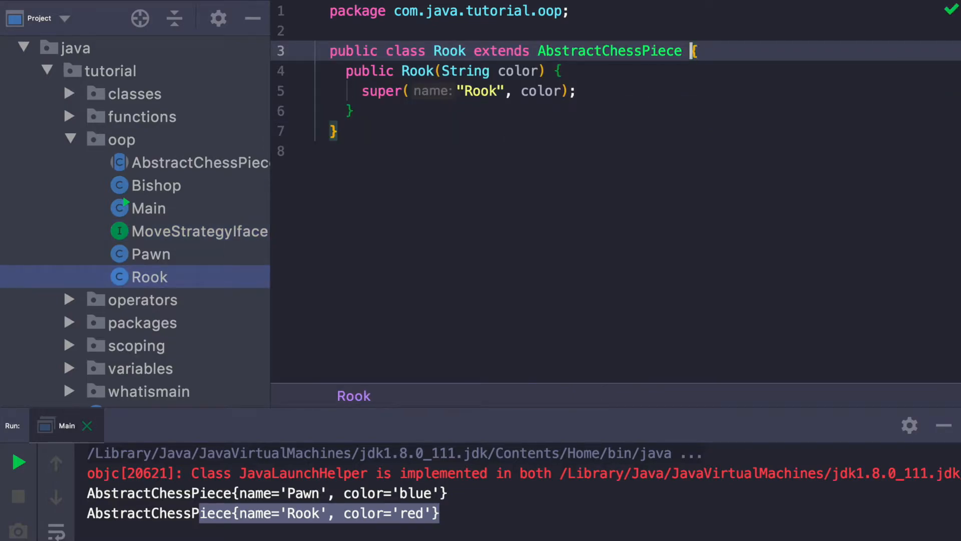
{"action": "type", "text": "implements M"}
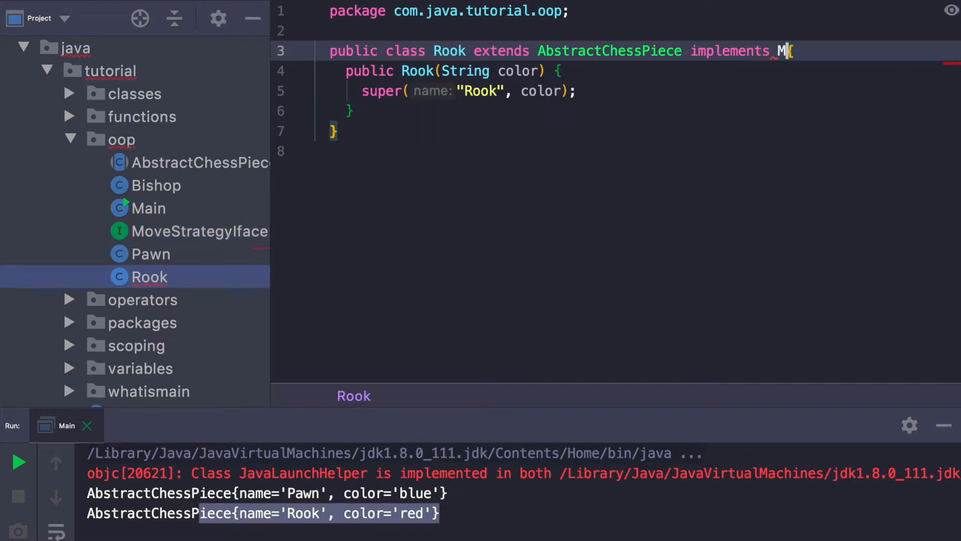
{"action": "type", "text": "oveStrategyIface"}
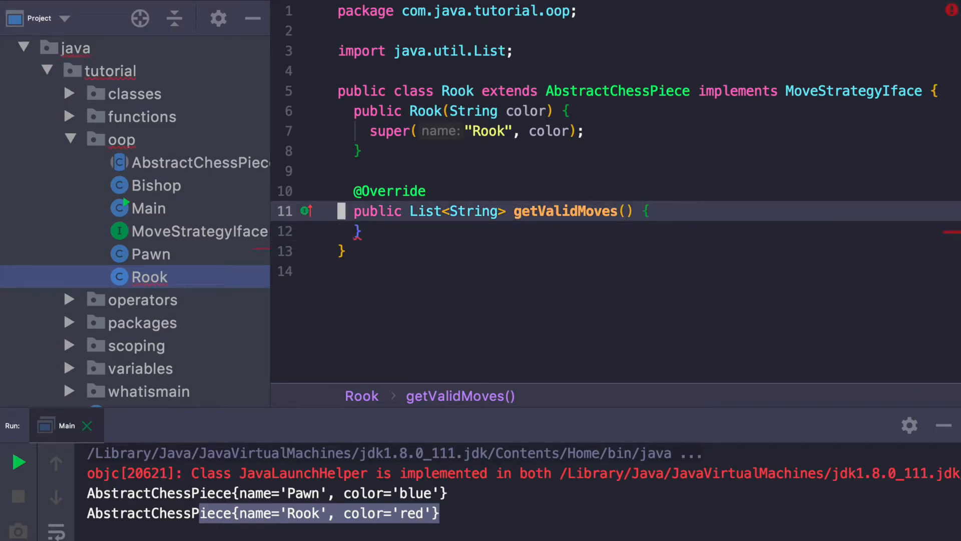
{"action": "type", "text": "L"}
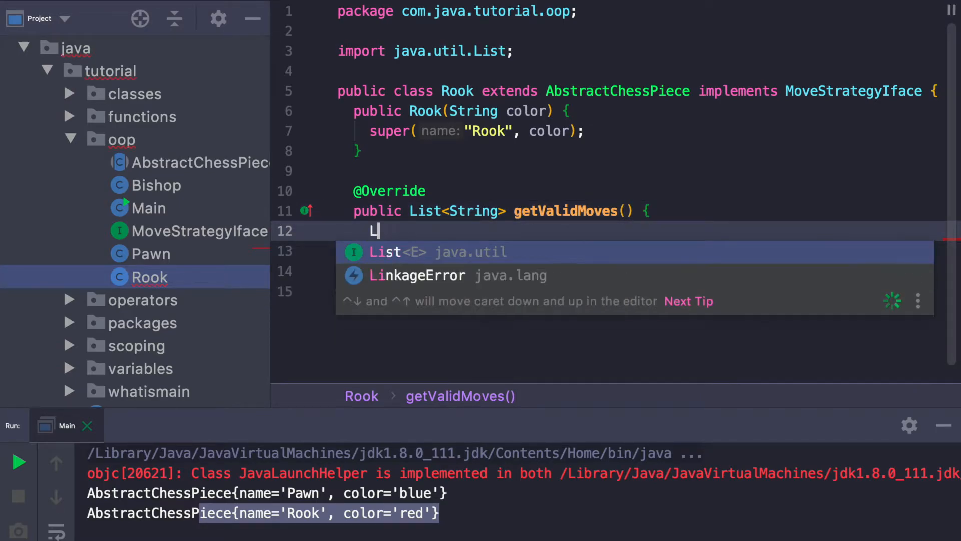
{"action": "type", "text": "return new ArrayList<>();"}
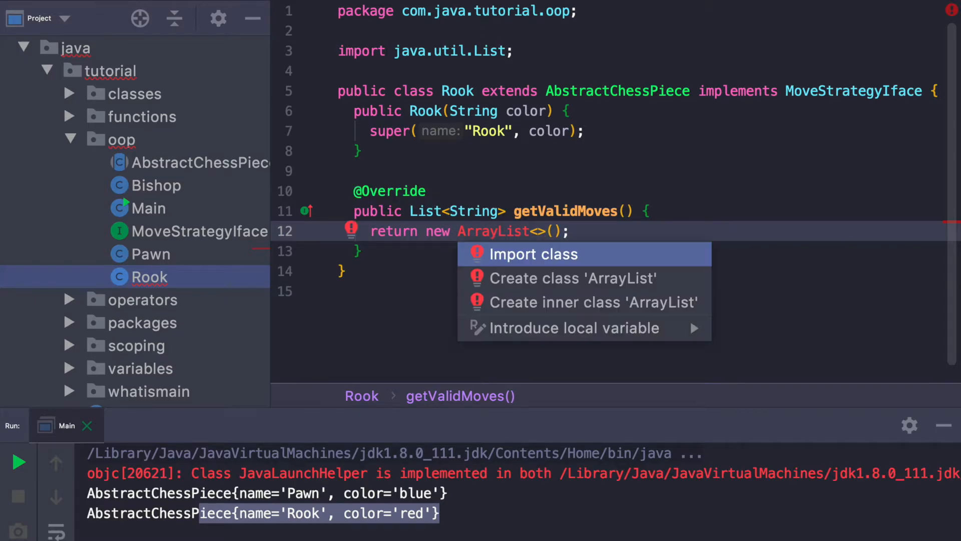
{"action": "left_click", "coordinate": [533, 253]}
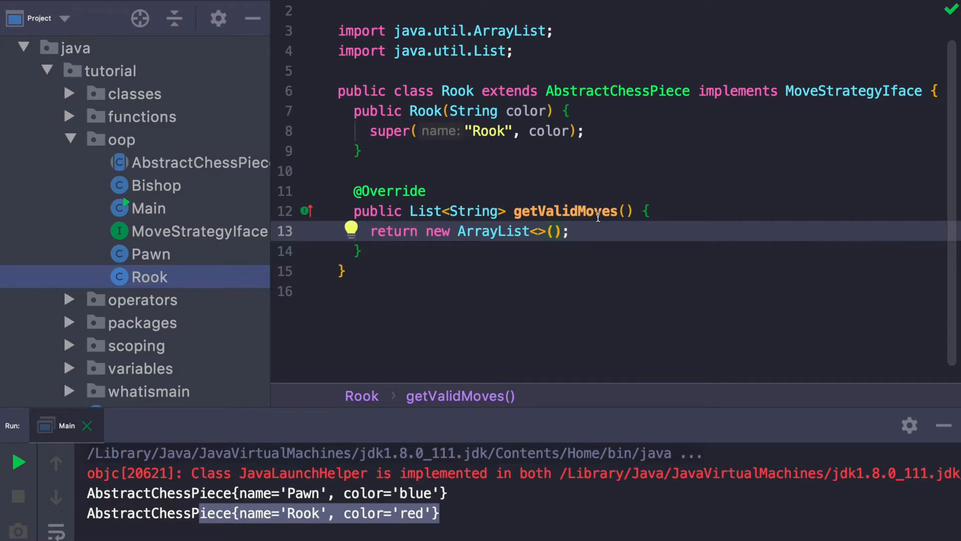
Make Bishop implement MoveStrategyIface with getValidMoves returning new ArrayList<>(), importing ArrayList.
{"action": "left_click", "coordinate": [160, 185]}
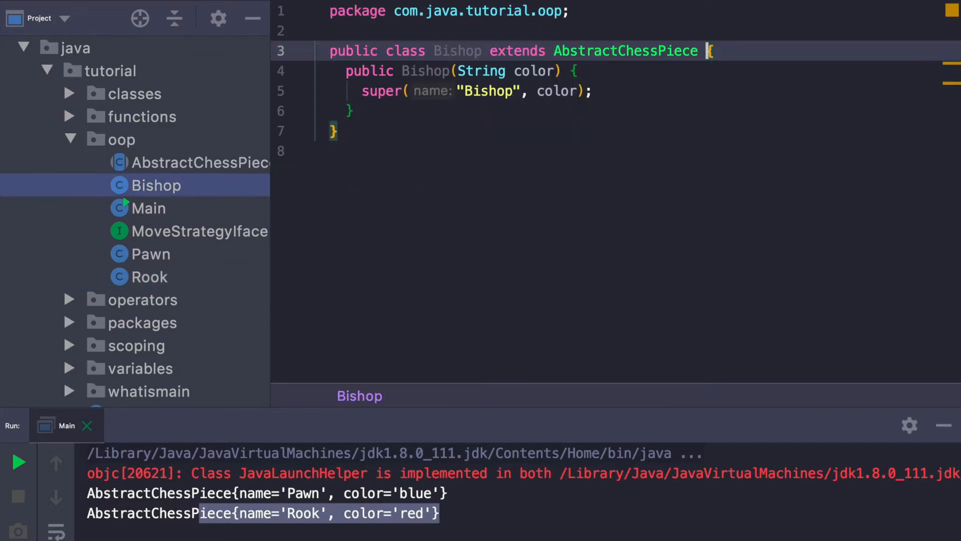
{"action": "type", "text": "implements MoveStrategyIface"}
{"action": "type", "text": "return new"}
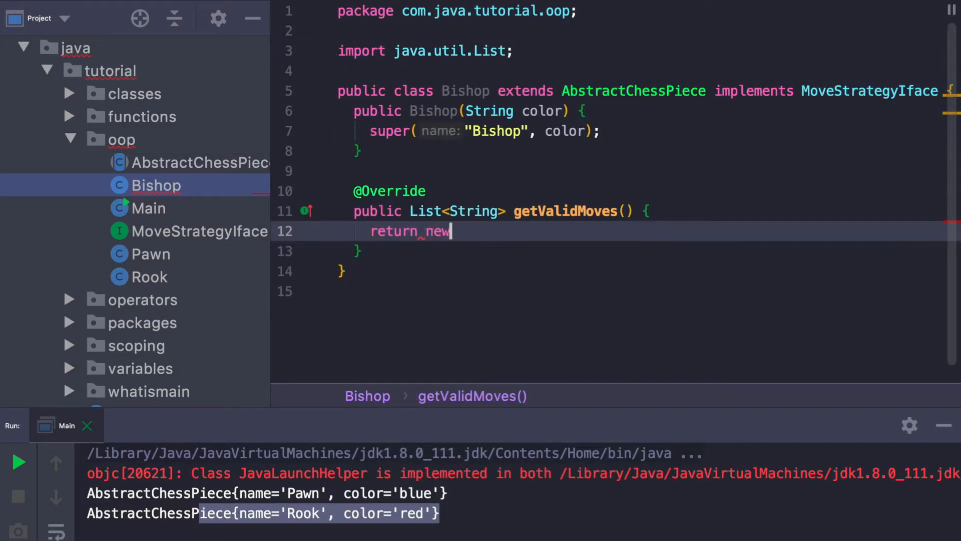
{"action": "type", "text": "ArrayList<>();"}
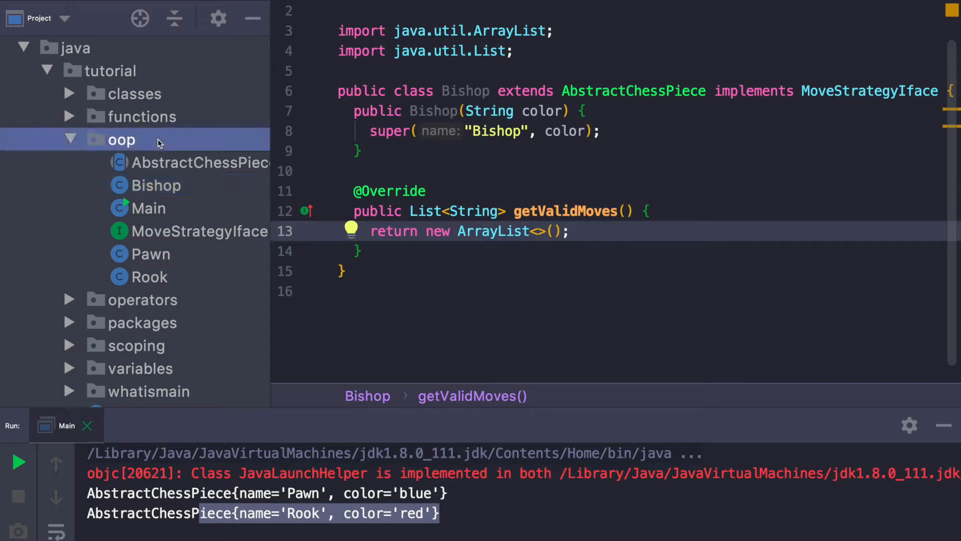
Create Queen implementing MoveStrategyIface with a getValidMoves stub and a parent-matching constructor.
{"action": "right_click", "coordinate": [121, 141]}
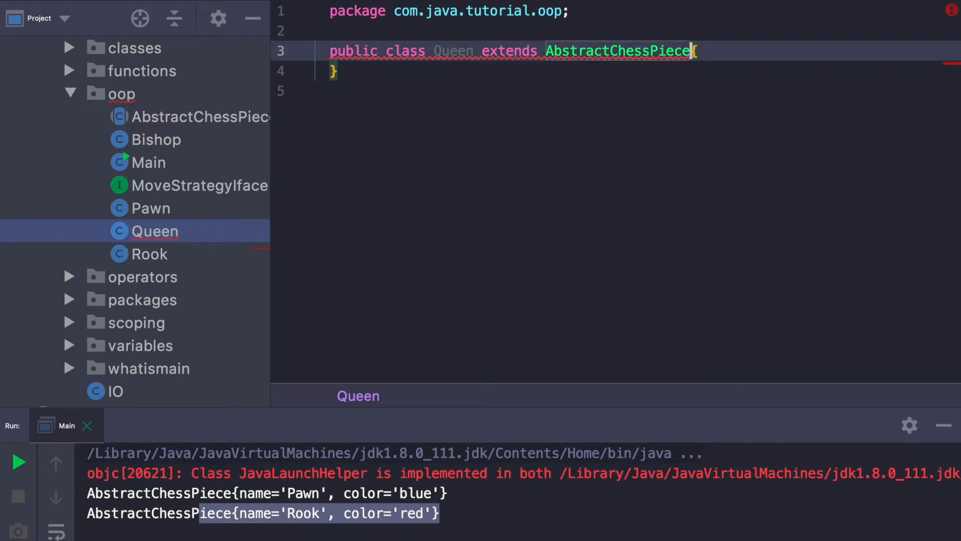
{"action": "type", "text": "implements M"}
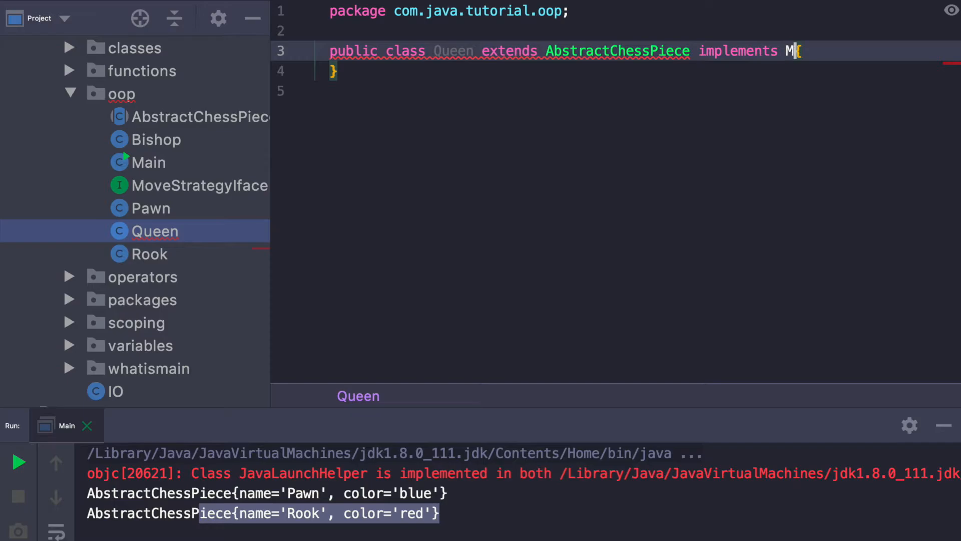
{"action": "type", "text": "oveStrategyIface"}
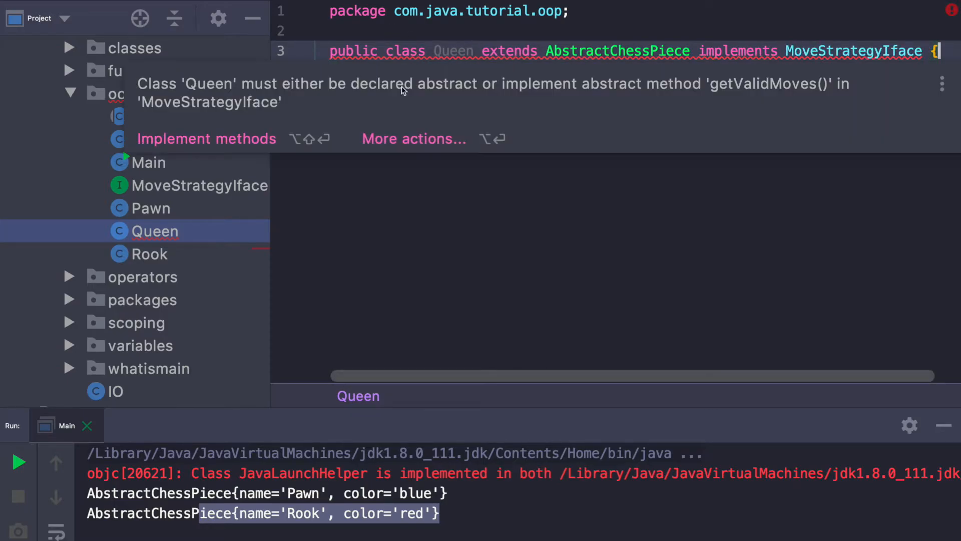
{"action": "left_click", "coordinate": [205, 138]}
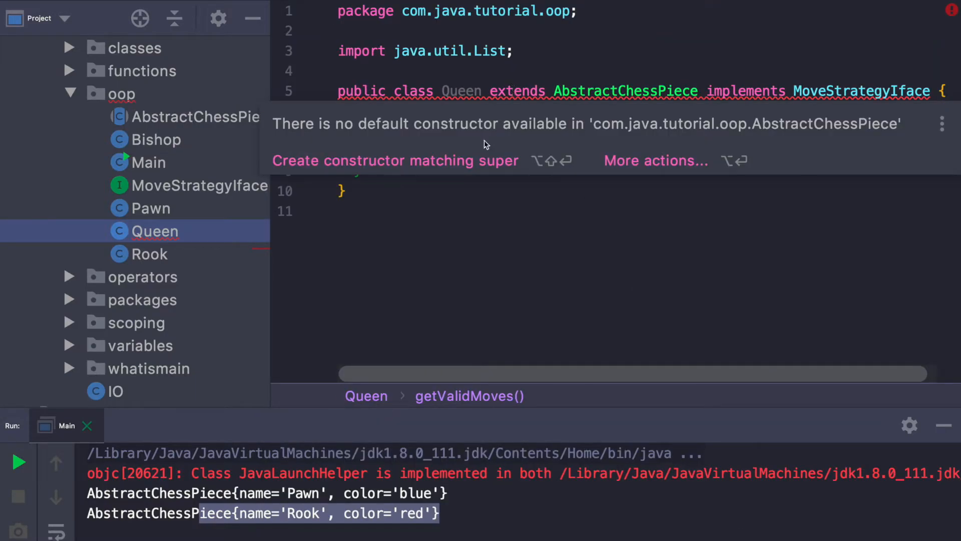
{"action": "left_click", "coordinate": [395, 161]}
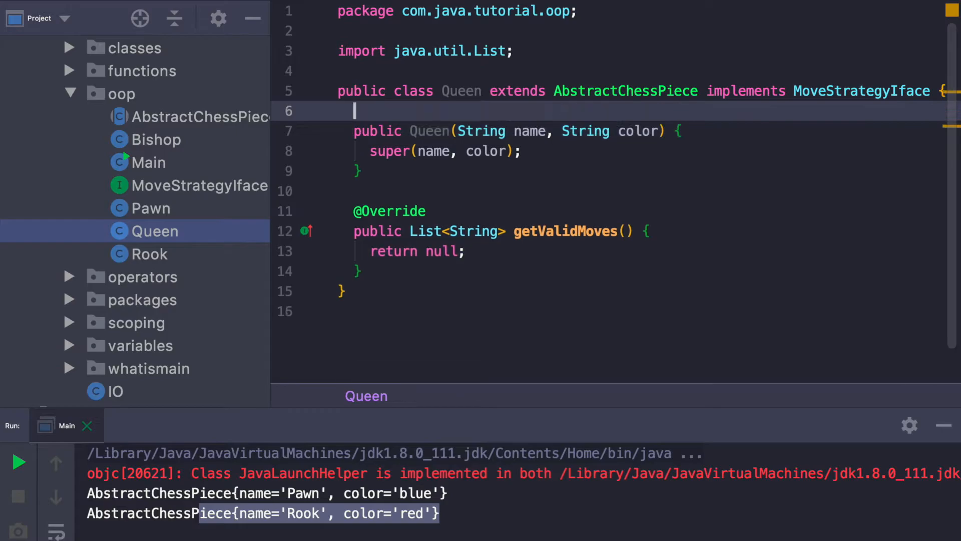
Declare Rook rook and Bishop bishop fields in Queen.
{"action": "key", "text": "enter"}
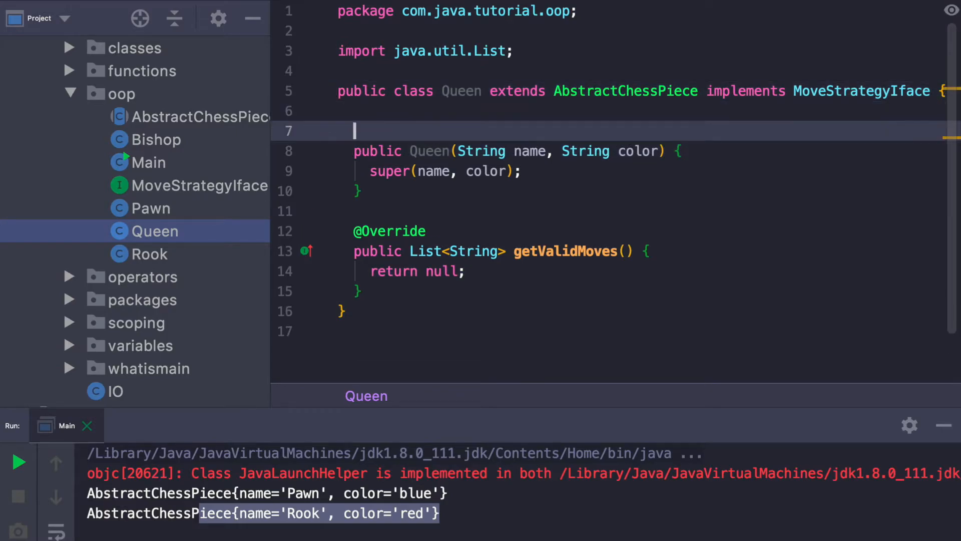
{"action": "type", "text": "Rook"}
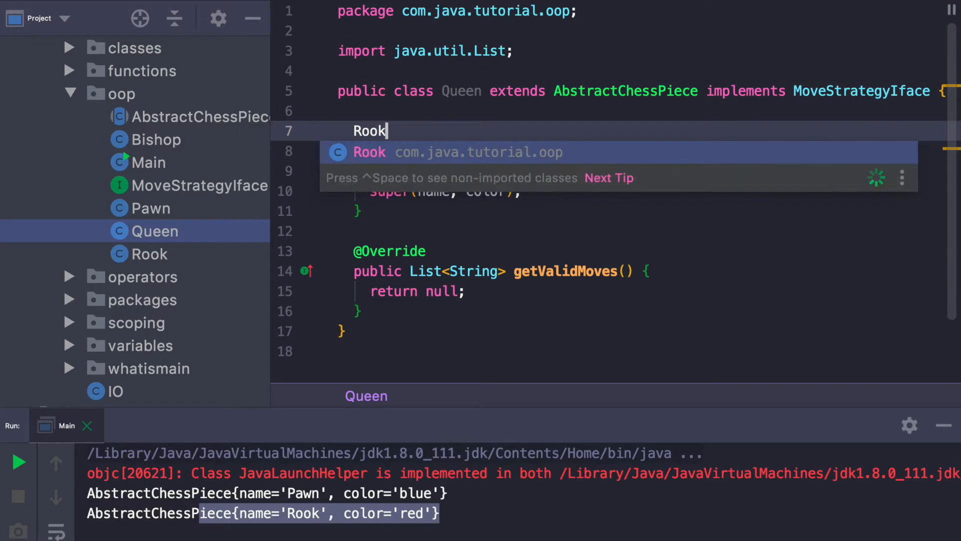
{"action": "type", "text": "rook;"}
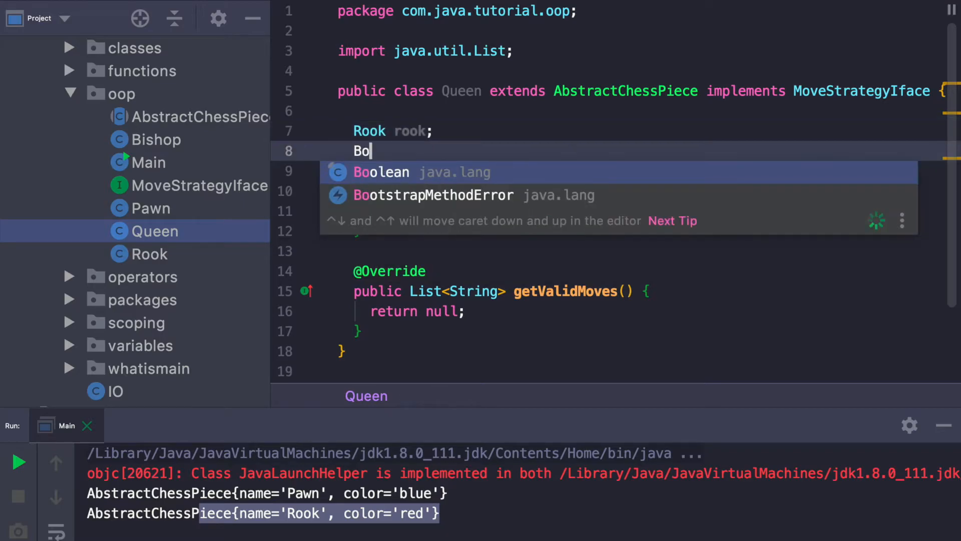
{"action": "type", "text": "Bishop bishop"}
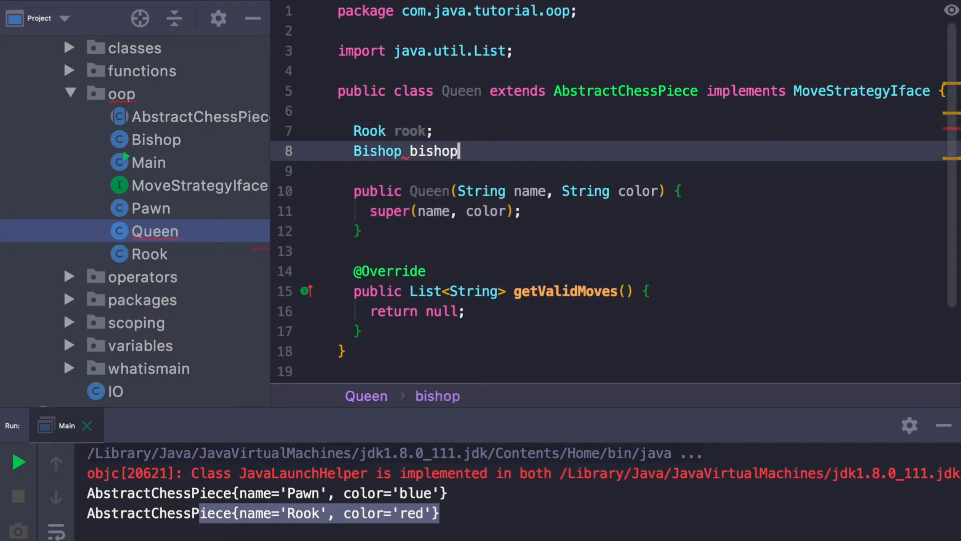
Initialize this.rook and this.bishop with new Rook(color) and new Bishop(color) in the constructor.
{"action": "left_click", "coordinate": [524, 211]}
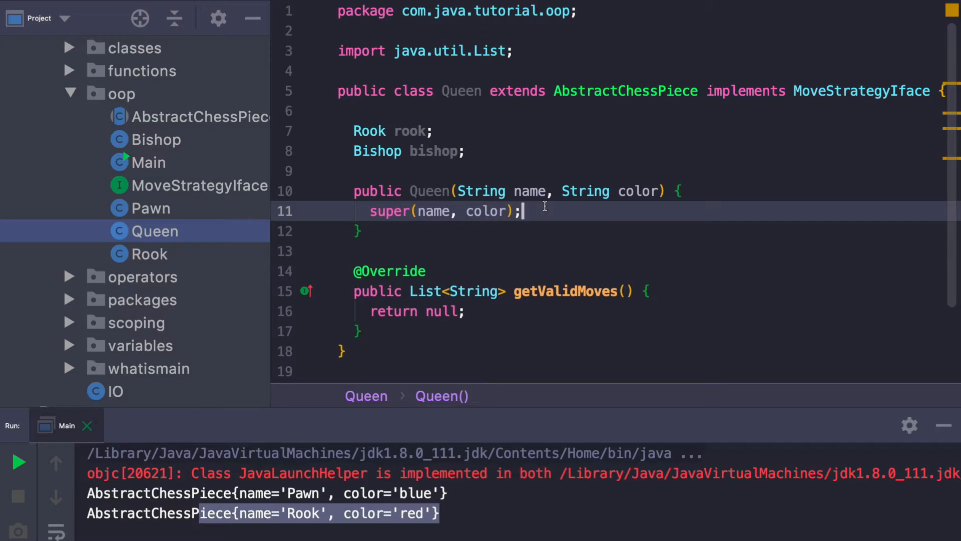
{"action": "key", "text": "enter"}
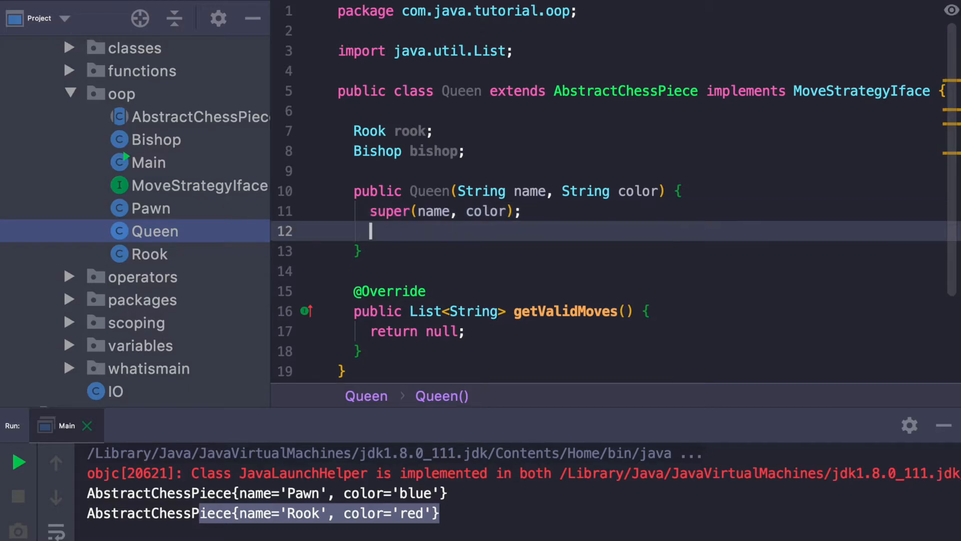
{"action": "type", "text": "this.rook ="}
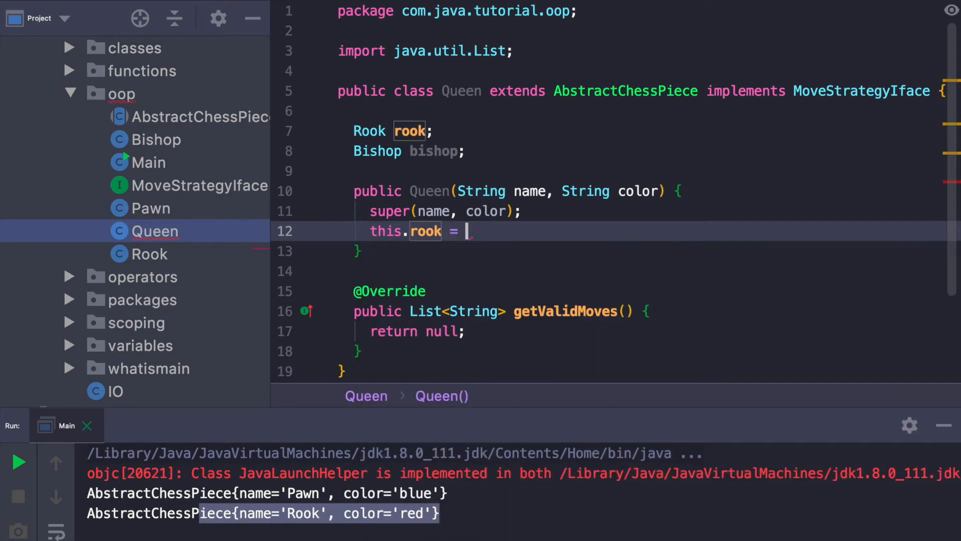
{"action": "type", "text": "new Rooke"}
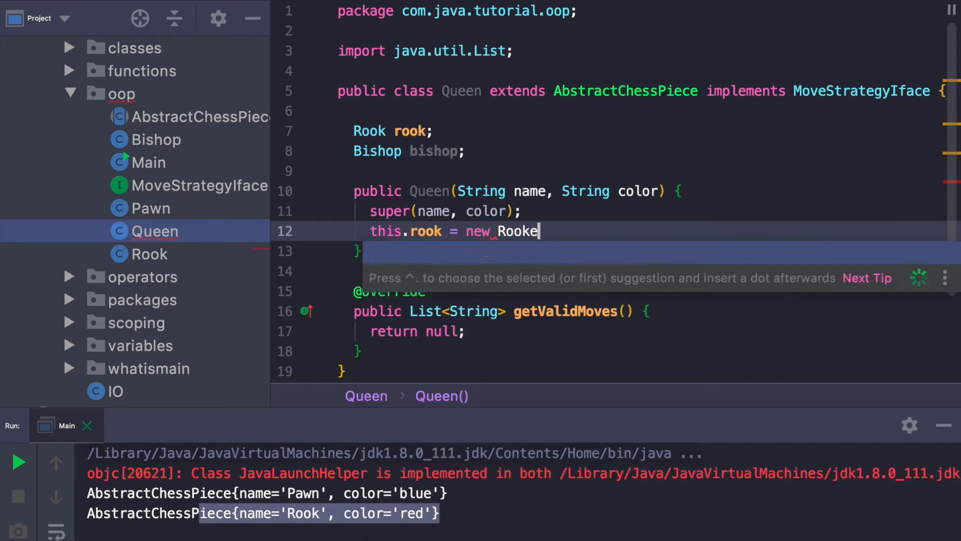
{"action": "type", "text": "(color)"}
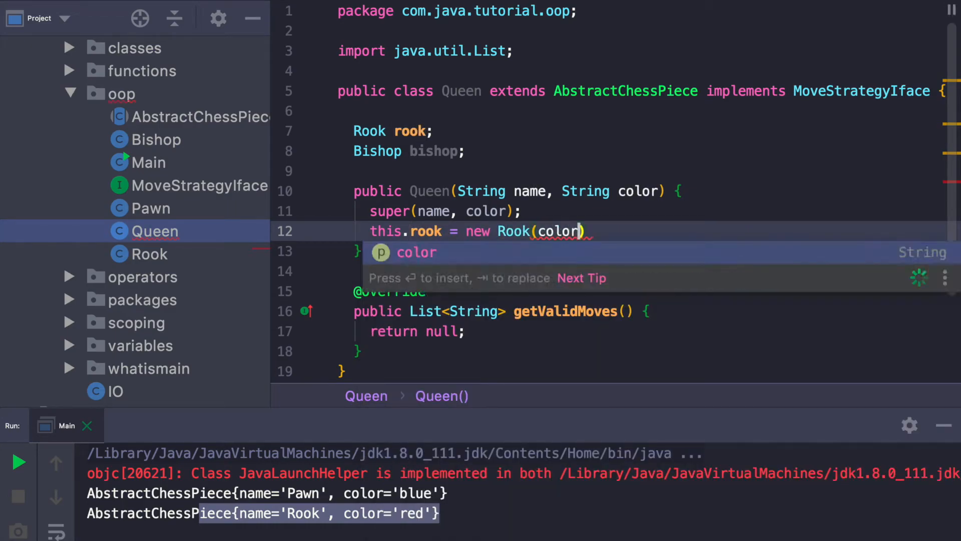
{"action": "type", "text": "this.bishop = new Bishop(color);"}
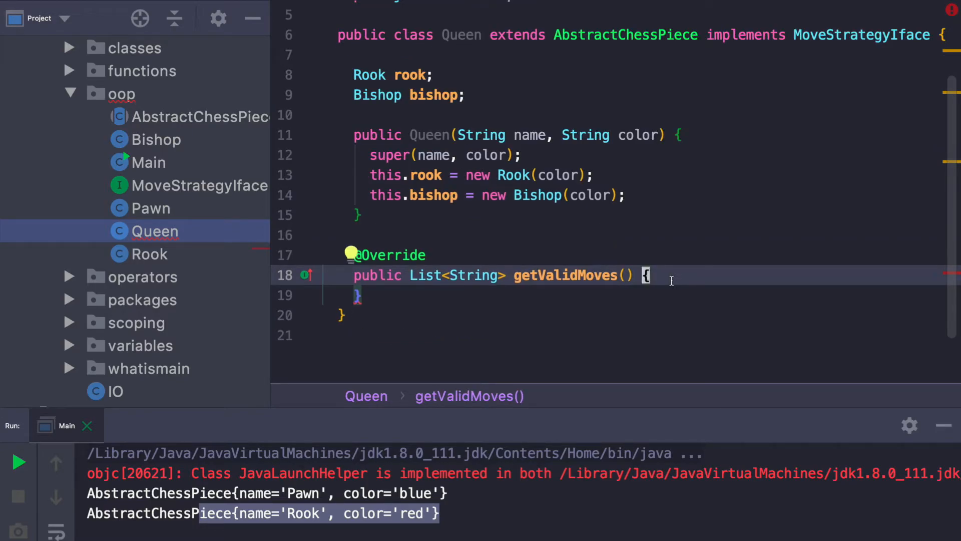
Declare ArrayList<String> moves = new ArrayList inside Queen's getValidMoves.
{"action": "key", "text": "enter"}
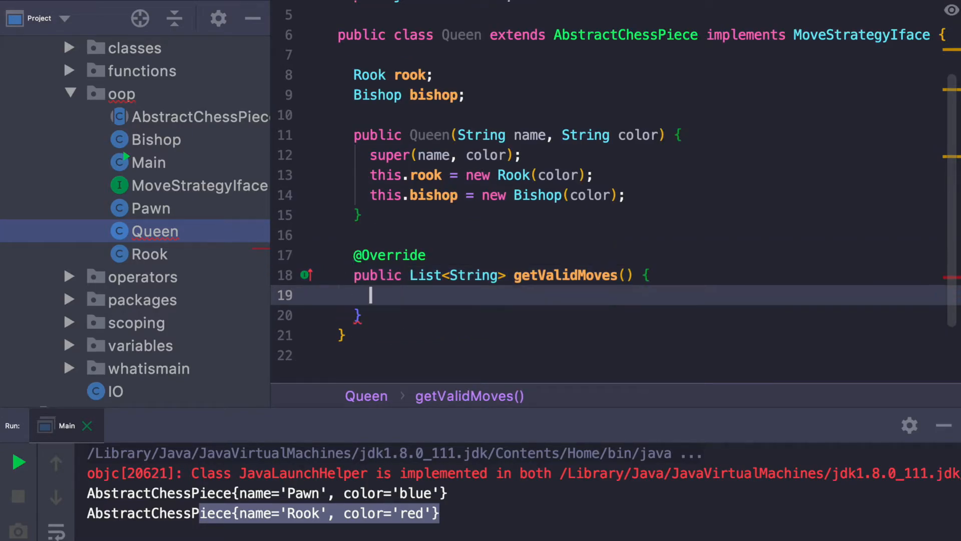
{"action": "type", "text": "ArrayList"}
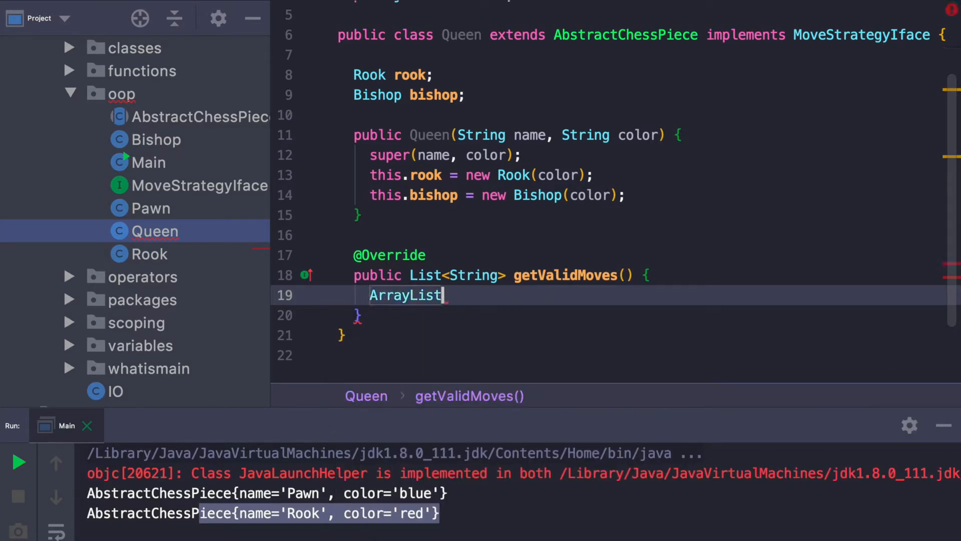
{"action": "type", "text": "<String>"}
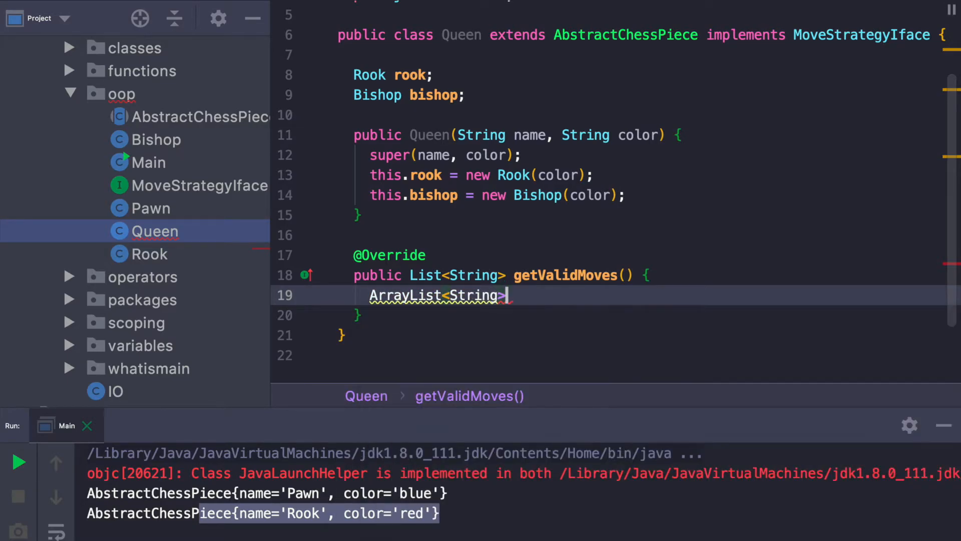
{"action": "type", "text": "move"}
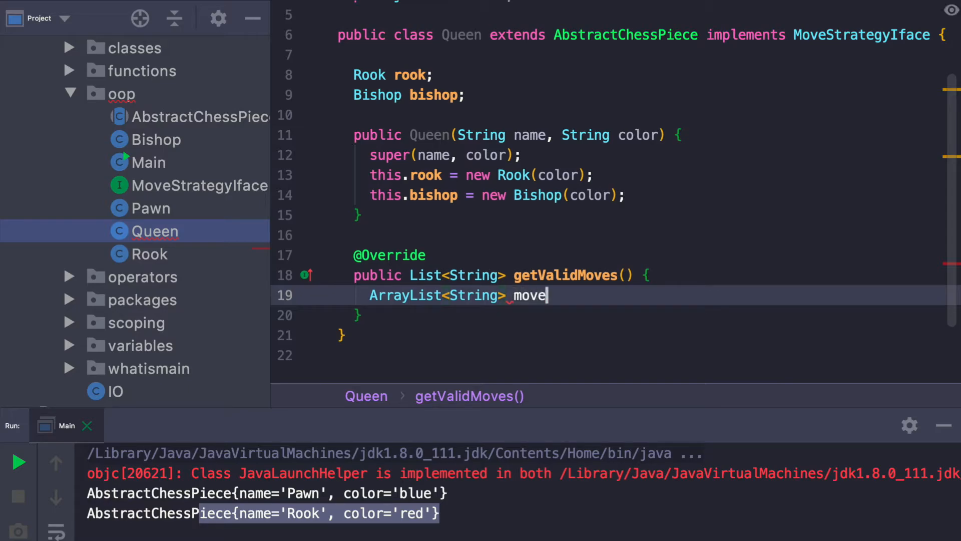
{"action": "type", "text": "s = new ArrayList<>();"}
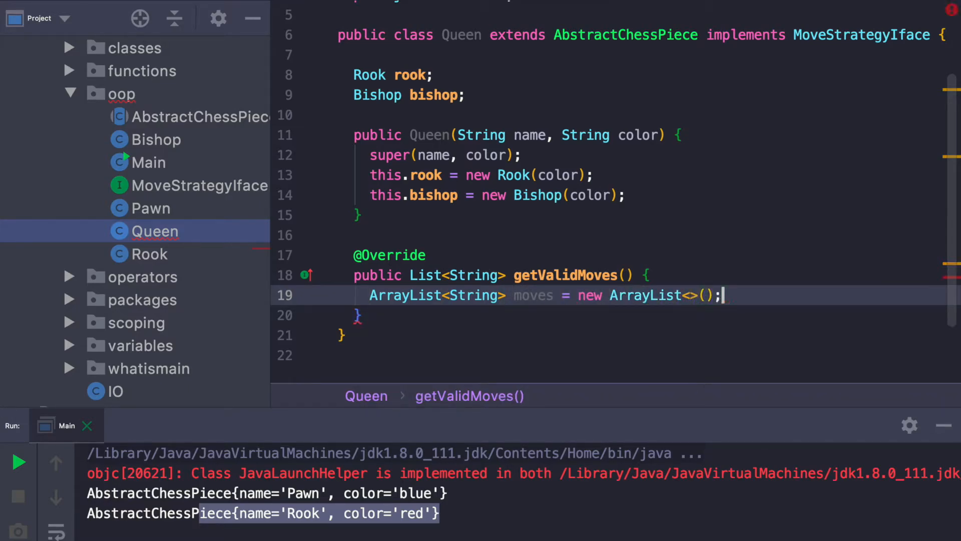
Add the rook's and bishop's getValidMoves via moves.addAll and return moves.
{"action": "type", "text": "moves.addAll("}
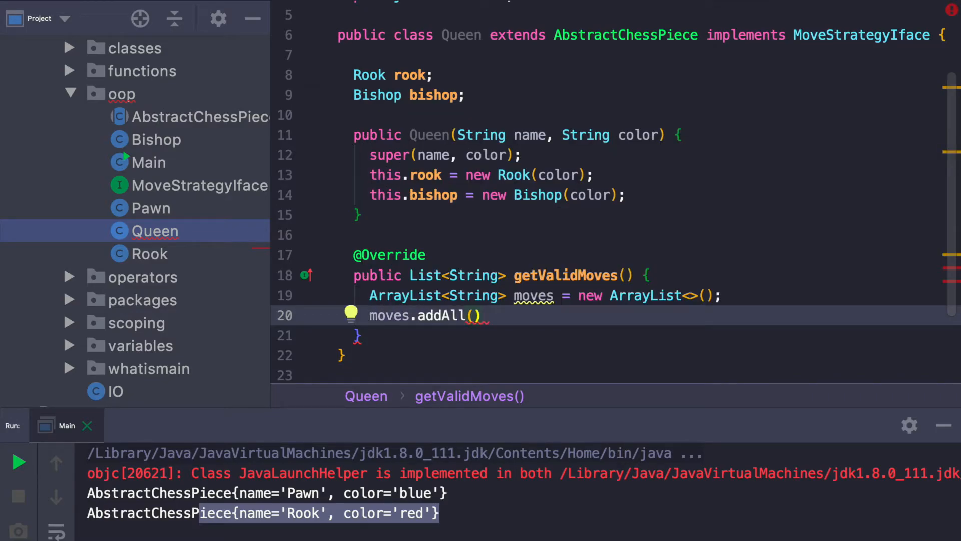
{"action": "type", "text": "this.rook.getValidMoves()"}
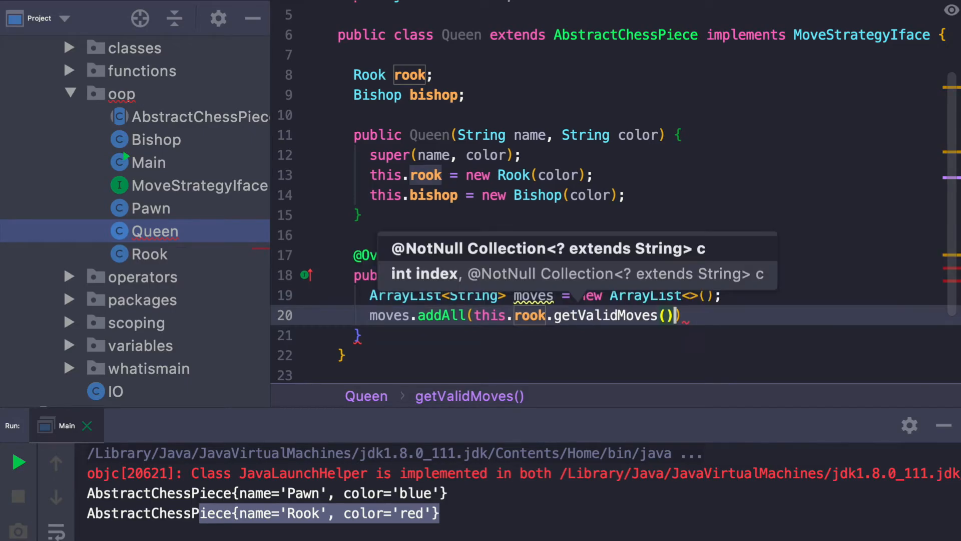
{"action": "type", "text": "moves.a"}
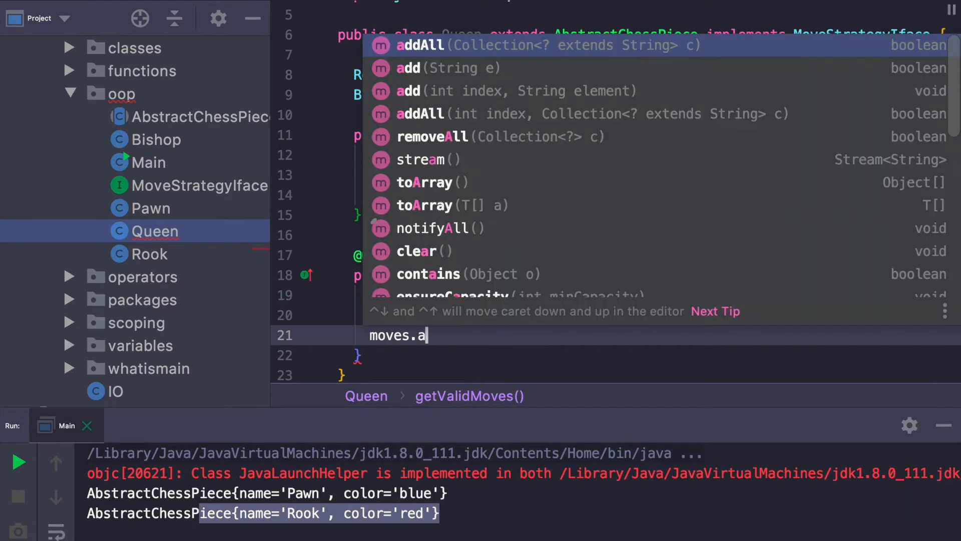
{"action": "left_click", "coordinate": [421, 44]}
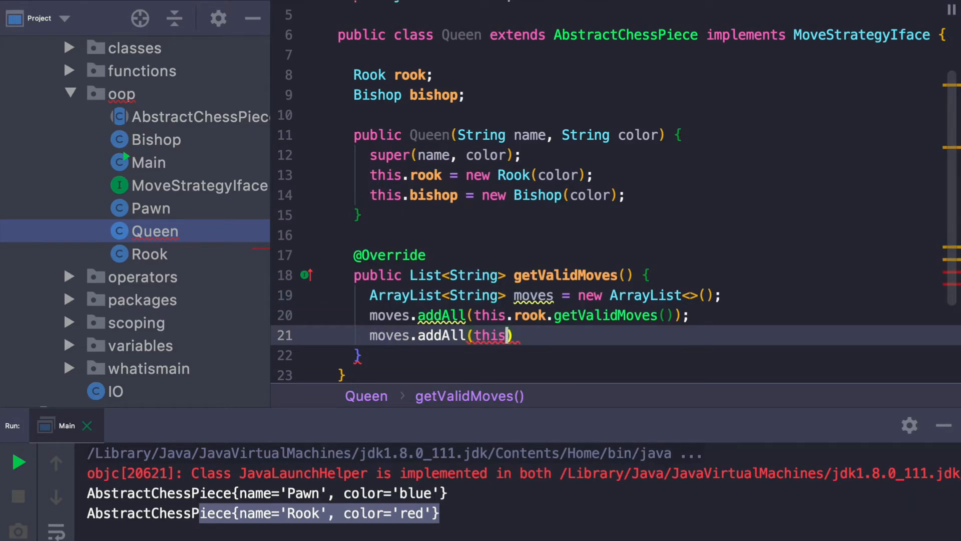
{"action": "type", "text": ".bishop.getValidMoves("}
{"action": "type", "text": "re"}
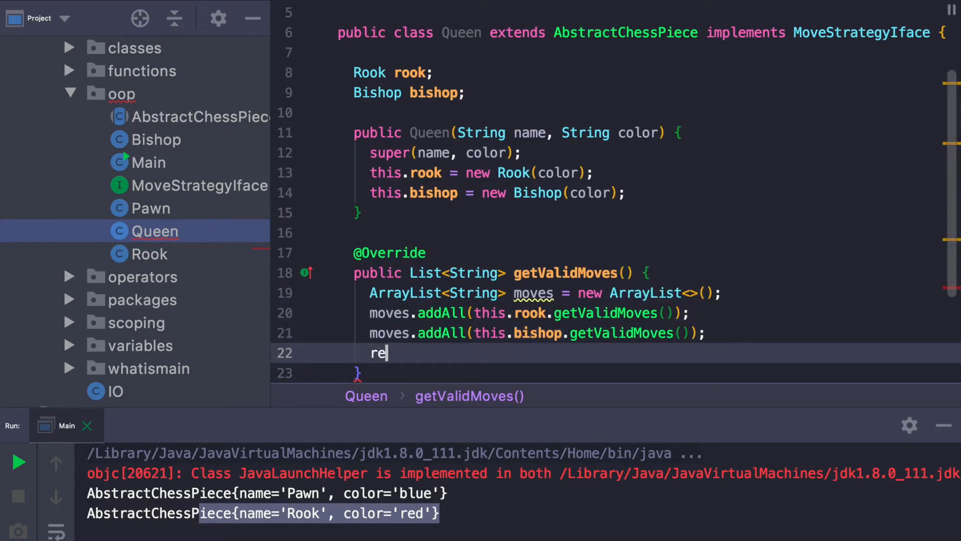
{"action": "type", "text": "turn moves;"}
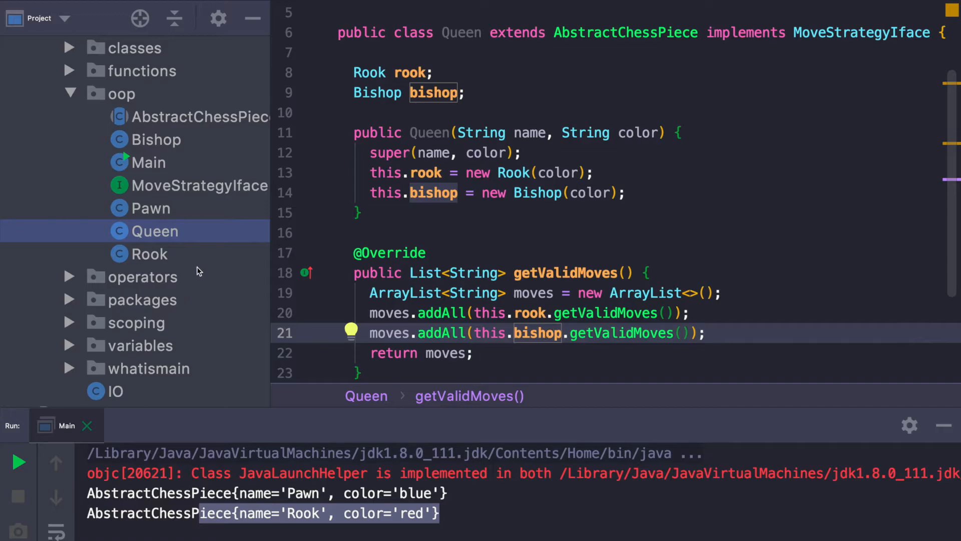
{"action": "mouse_move", "coordinate": [585, 319]}
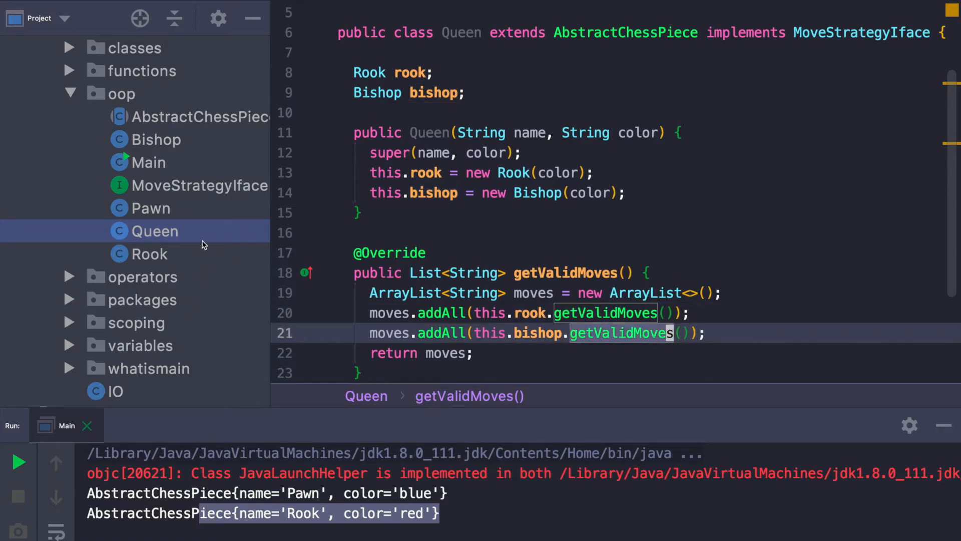
Have Rook's getValidMoves return new ArrayList<>(Collections.singleton("Rook")).
{"action": "left_click", "coordinate": [152, 254]}
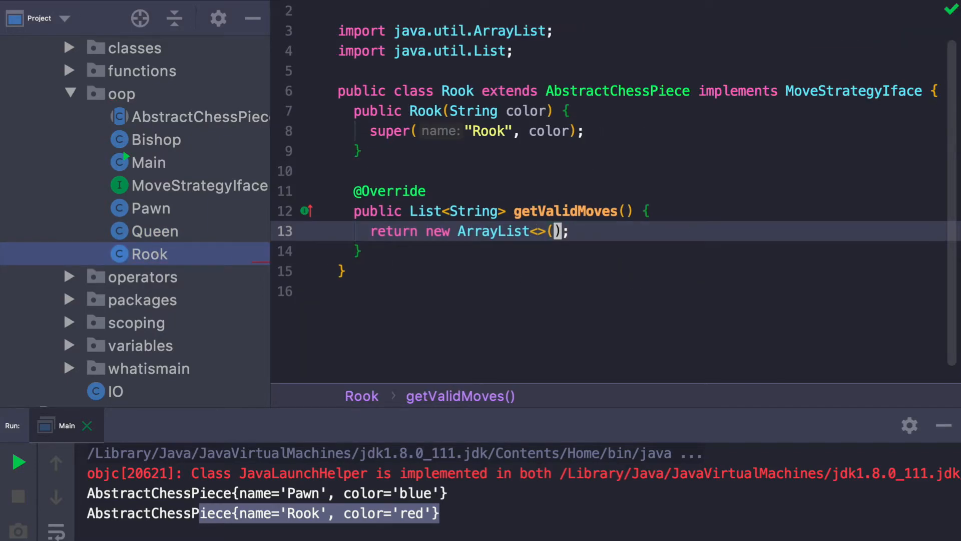
{"action": "type", "text": "Collections.singleton("}
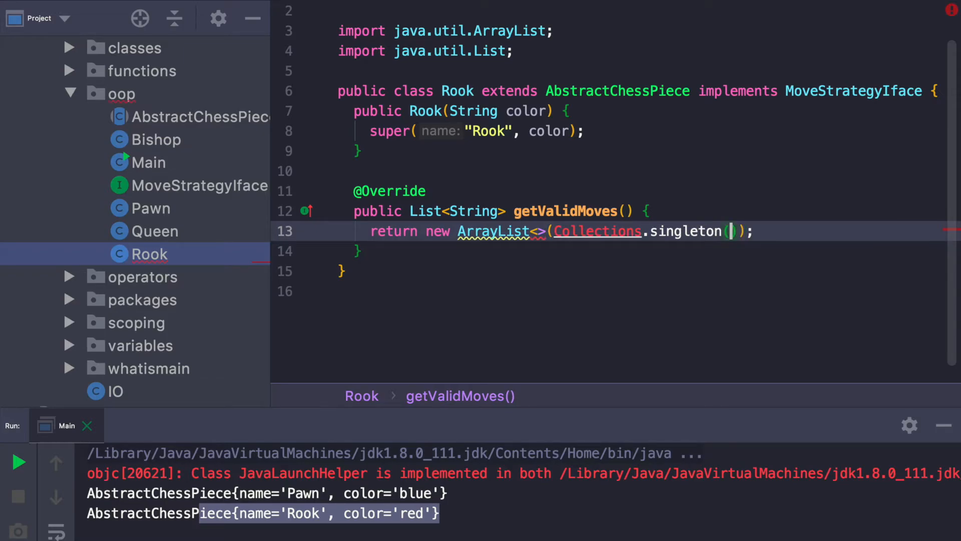
{"action": "type", "text": "\"Rook\""}
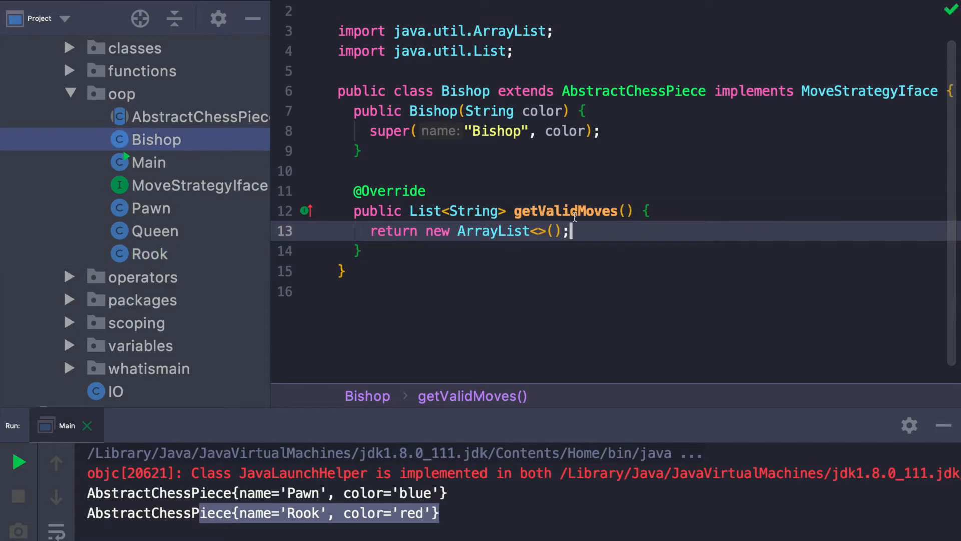
Have Bishop's getValidMoves return new ArrayList<>(Collections.singleton("Bishop")).
{"action": "type", "text": "C"}
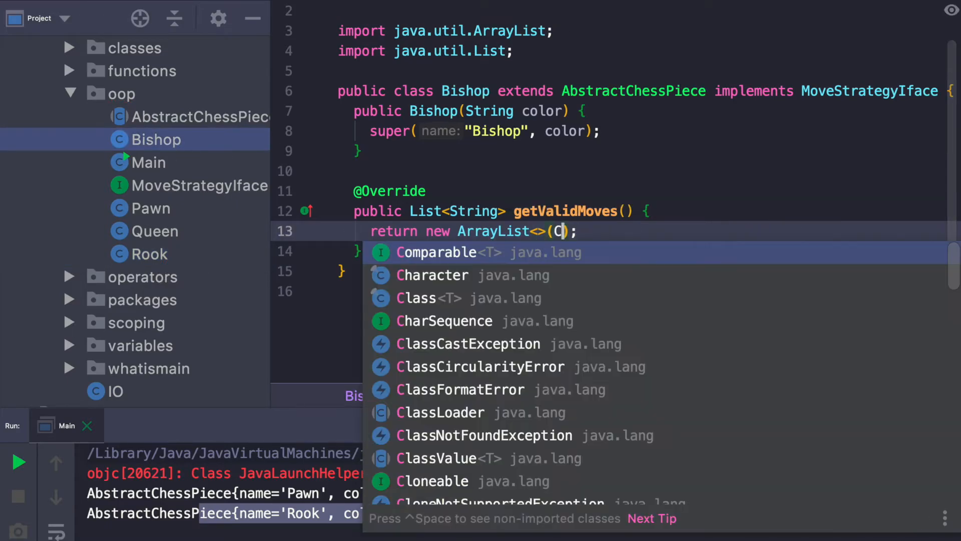
{"action": "type", "text": "ollections.singleton("}
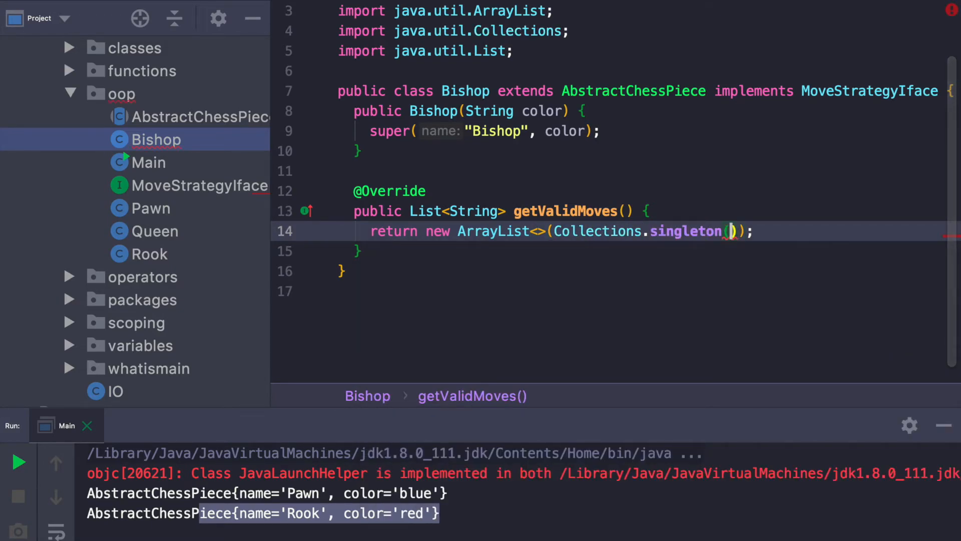
{"action": "type", "text": "\"Bishop\""}
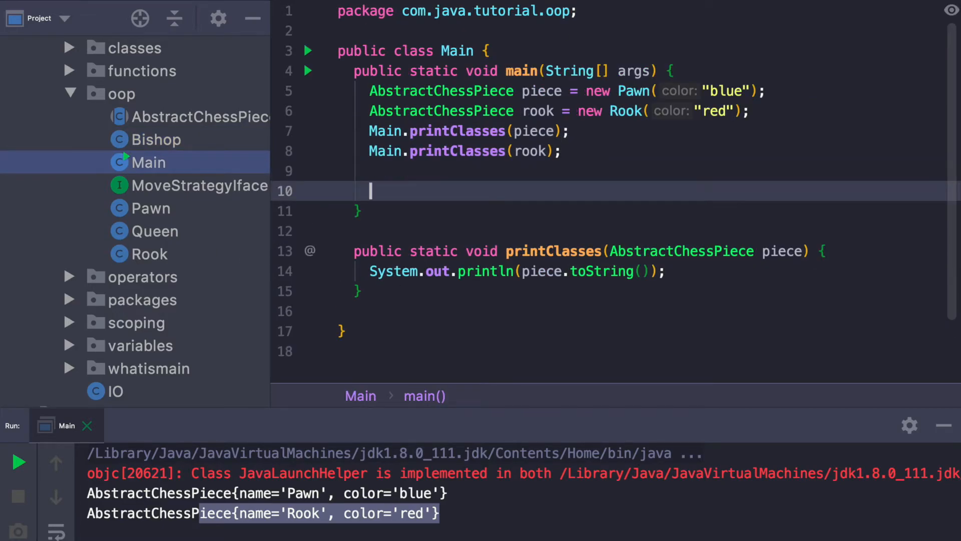
In main, declare Queen queen = new Queen("queen", "black").
{"action": "type", "text": "Queen queen"}
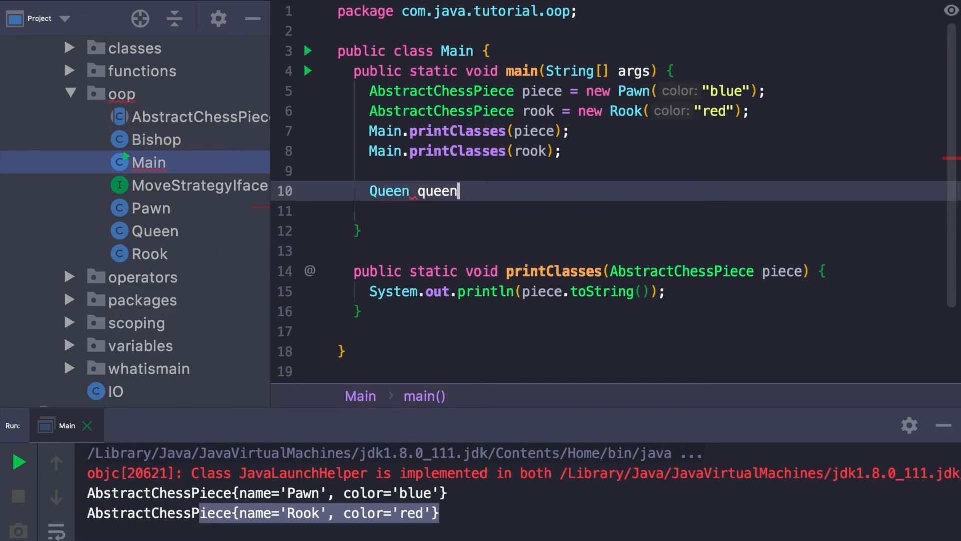
{"action": "type", "text": "= new Queen()"}
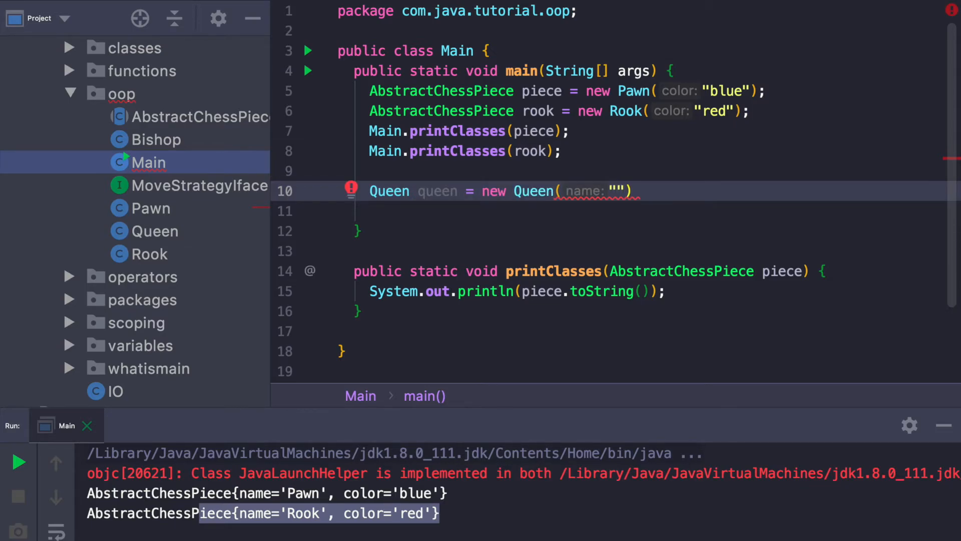
{"action": "type", "text": "qeen"}
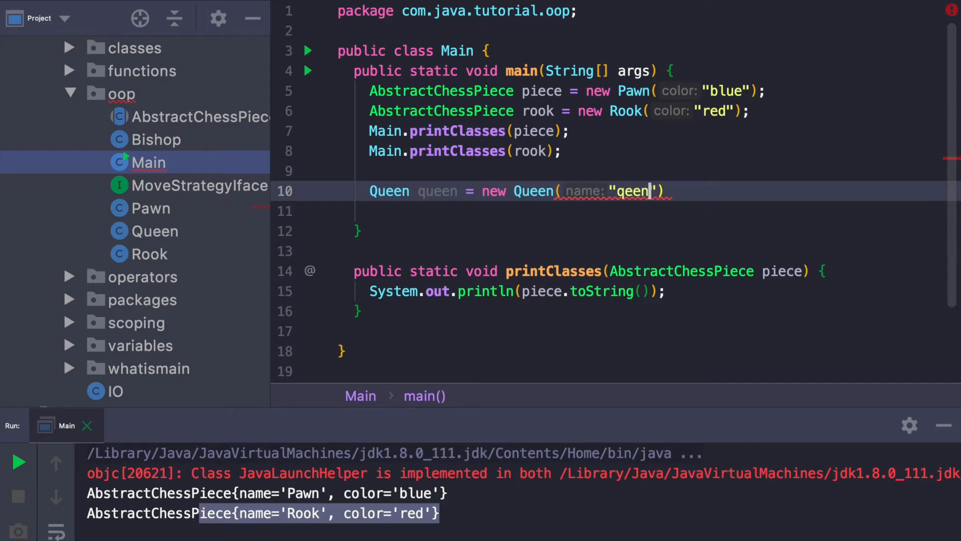
{"action": "type", "text": "queen,"}
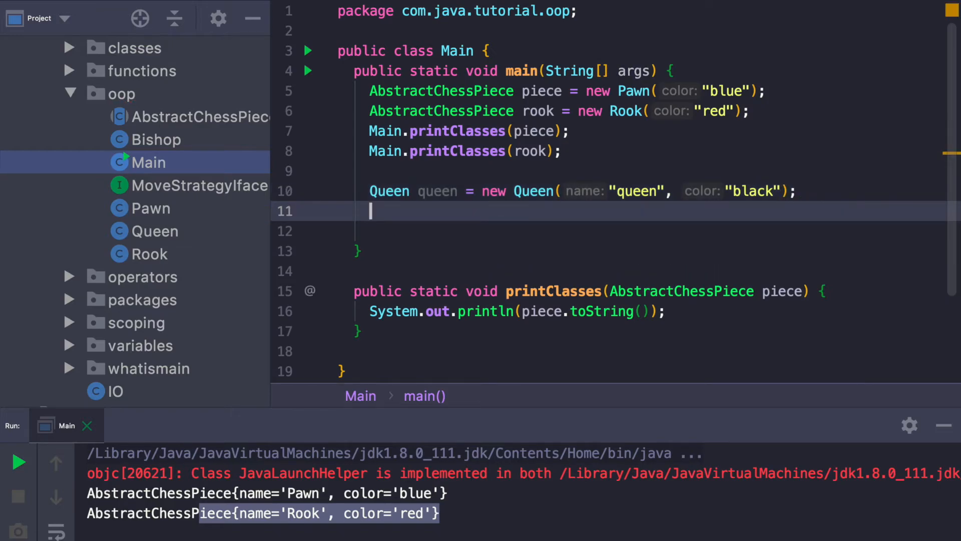
Print queen.getValidMoves() with System.out.println and run, outputting [Rook, Bishop].
{"action": "type", "text": "Styste"}
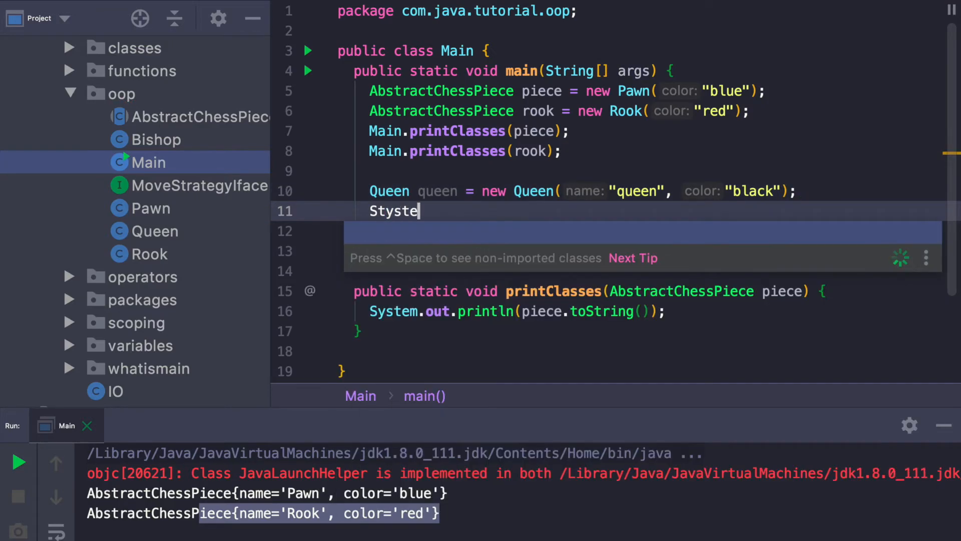
{"action": "type", "text": "System.out.println("}
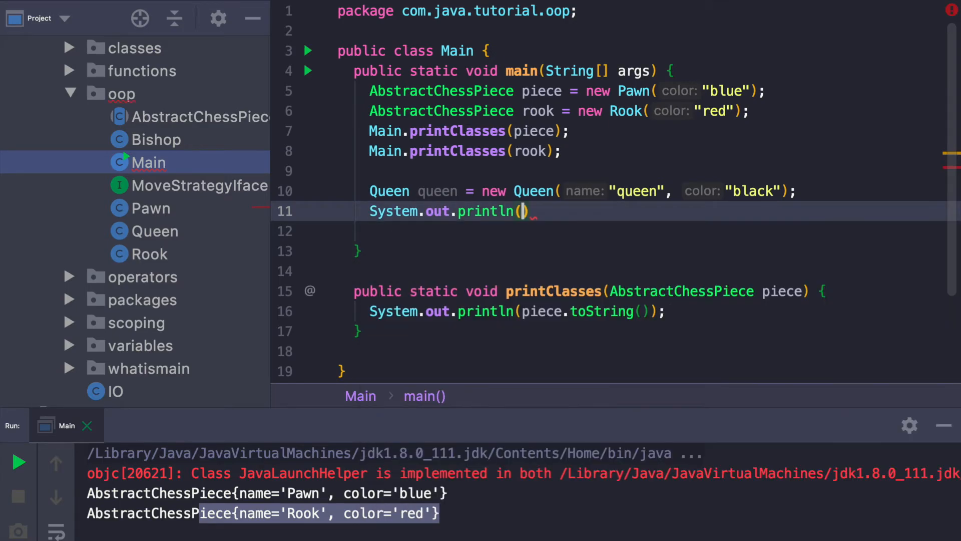
{"action": "type", "text": "queen.getValidMoves("}
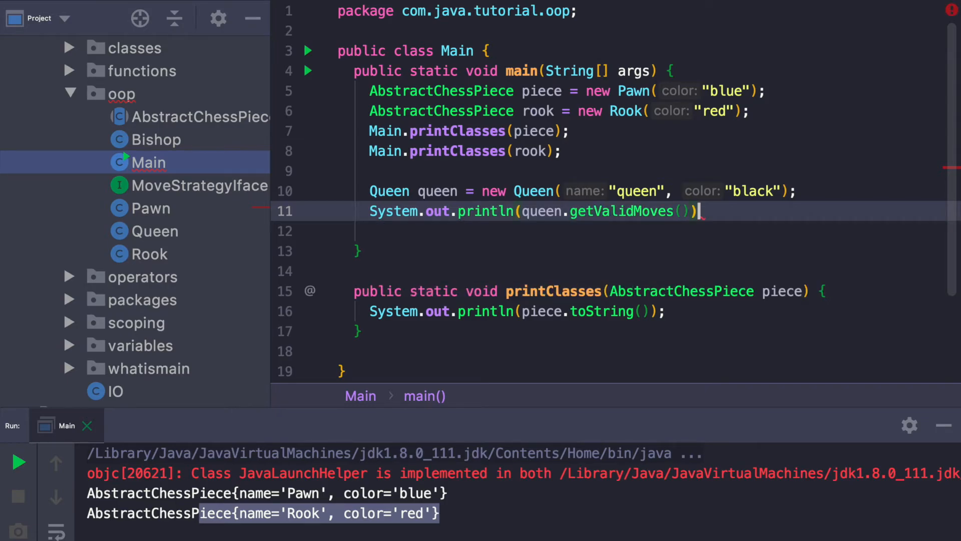
{"action": "type", "text": ";"}
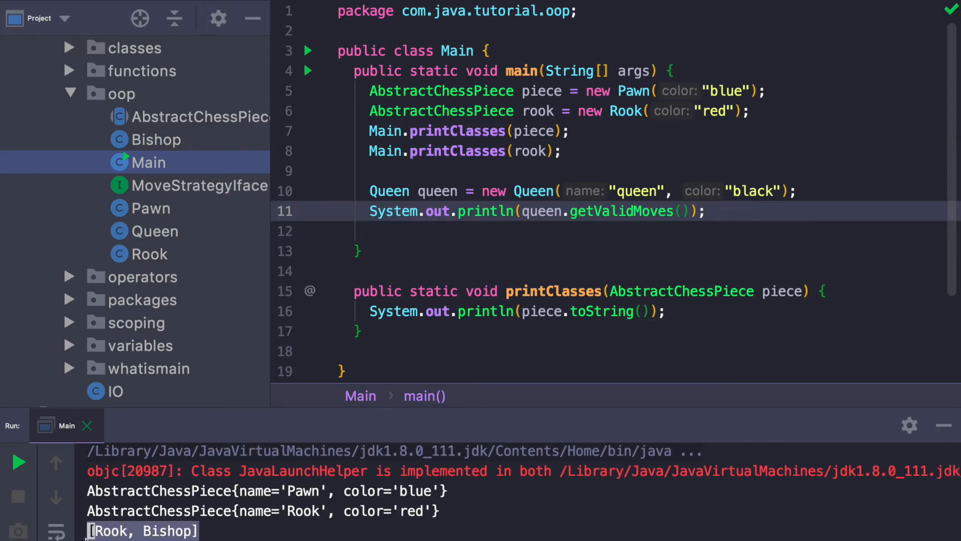
Change the queen variable's declared type from Queen to MoveStrategyIface.
{"action": "double_click", "coordinate": [169, 531]}
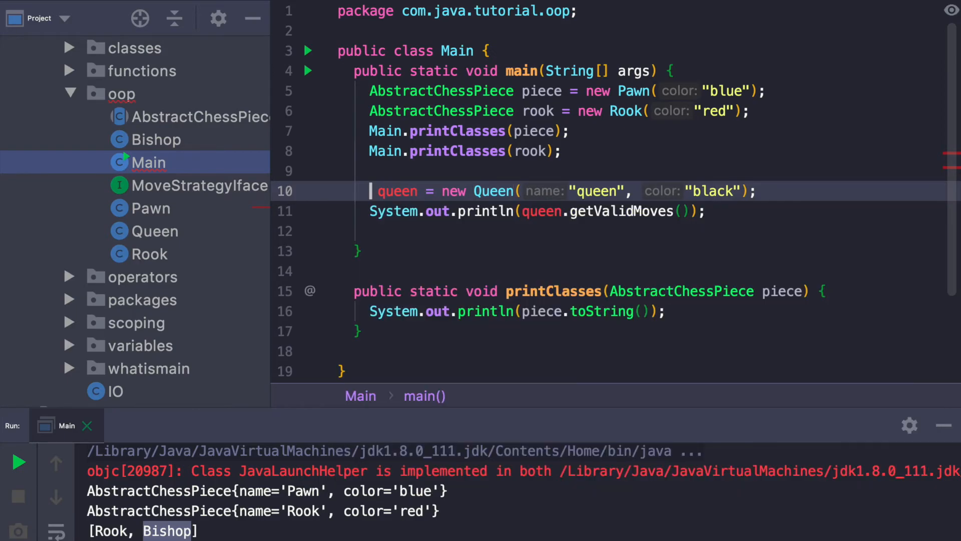
{"action": "type", "text": "MoveStrategyIface"}
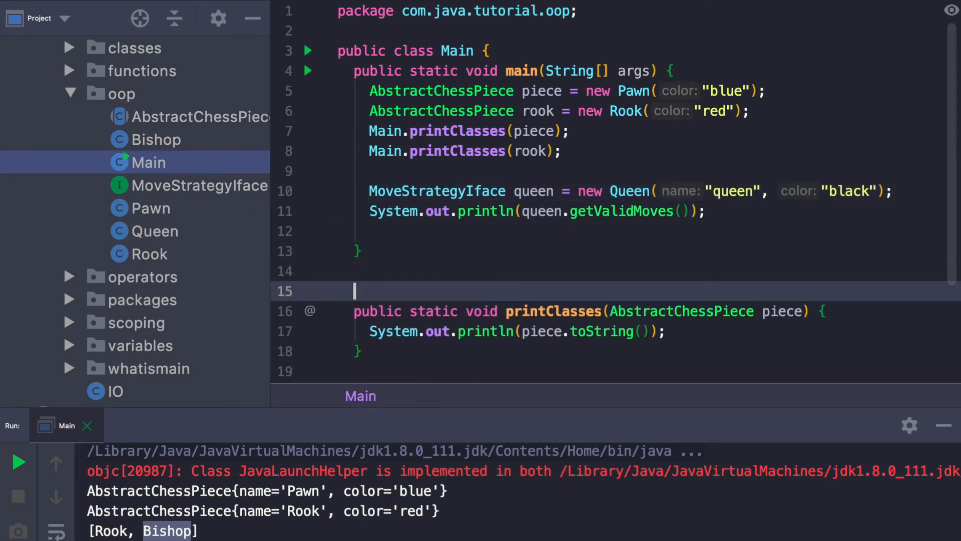
Add public static void printMoves(MoveStrategyIface moveStrategyIface) printing its getValidMoves().
{"action": "type", "text": "public static void print"}
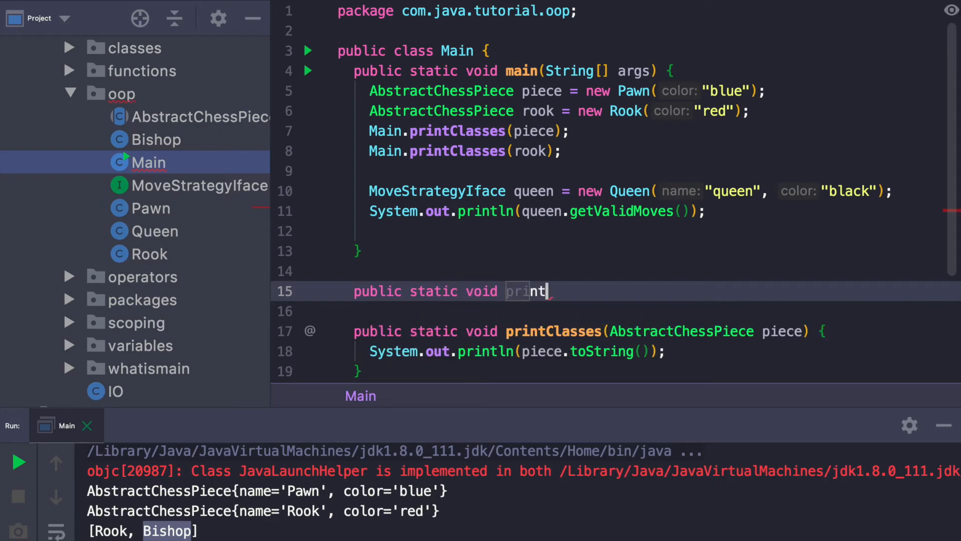
{"action": "type", "text": "Moves(I"}
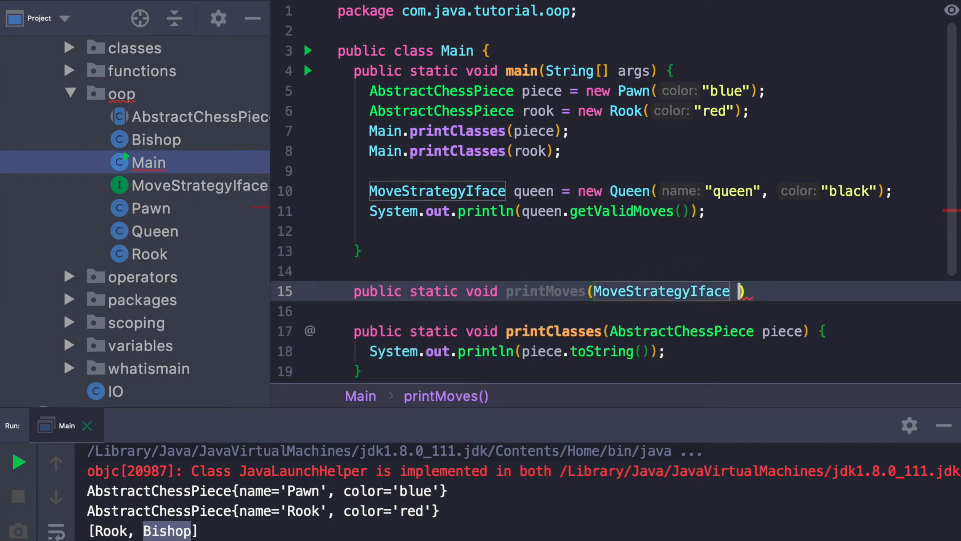
{"action": "type", "text": "moveStrategyIface"}
{"action": "left_click", "coordinate": [615, 312]}
{"action": "type", "text": "System.out.println("}
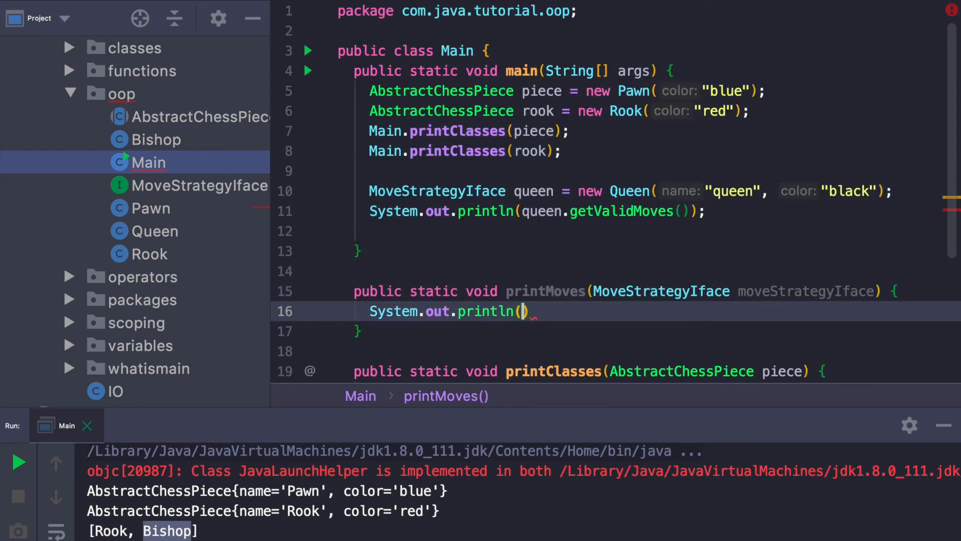
{"action": "type", "text": "moveStrategyIface.getValidMoves("}
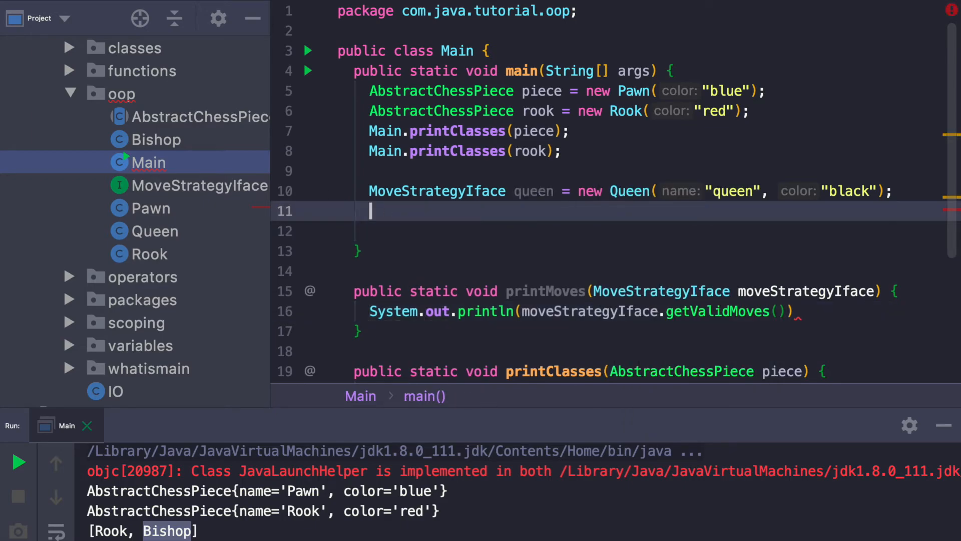
Replace main's println with Main.printMoves(queen) and run, still outputting [Rook, Bishop].
{"action": "type", "text": "Main"}
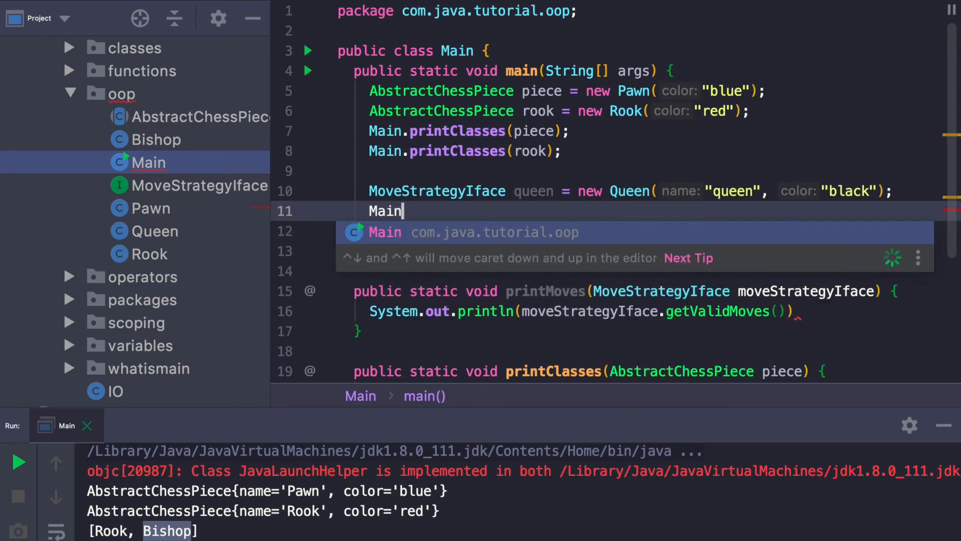
{"action": "type", "text": ".printMoves();"}
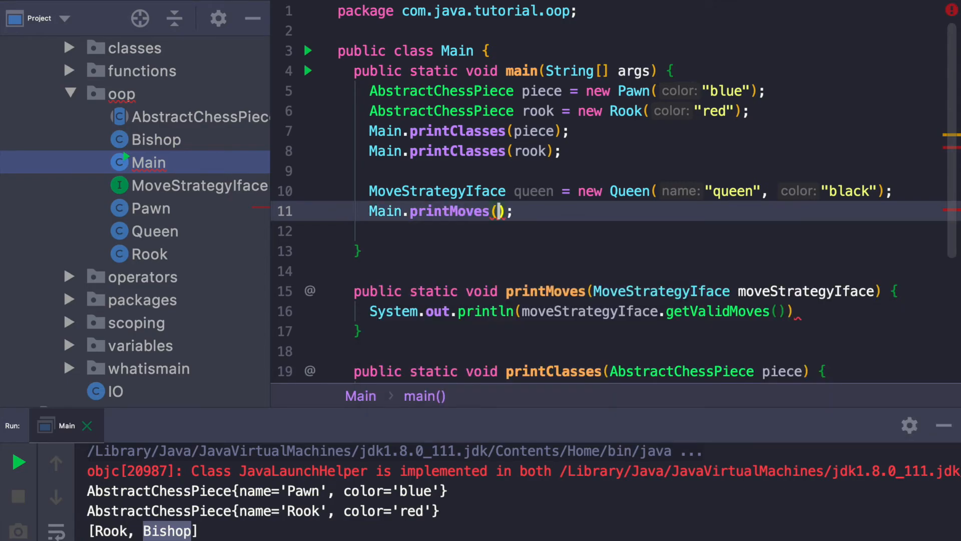
{"action": "type", "text": "queen"}
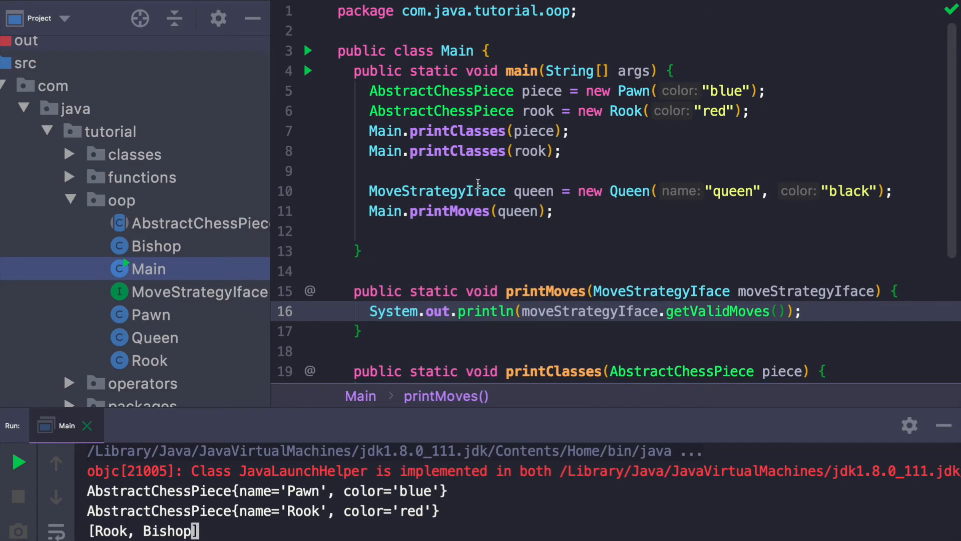
{"action": "left_click", "coordinate": [534, 190]}
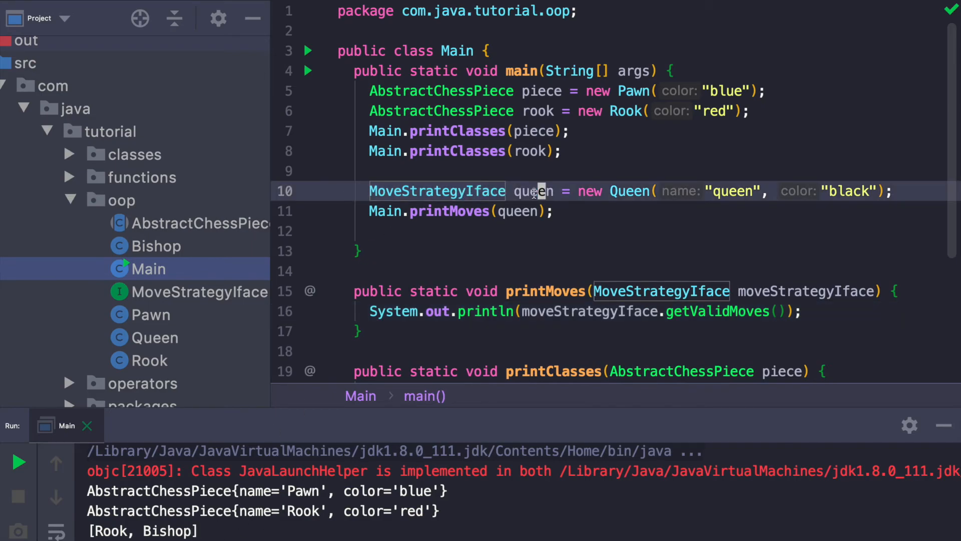